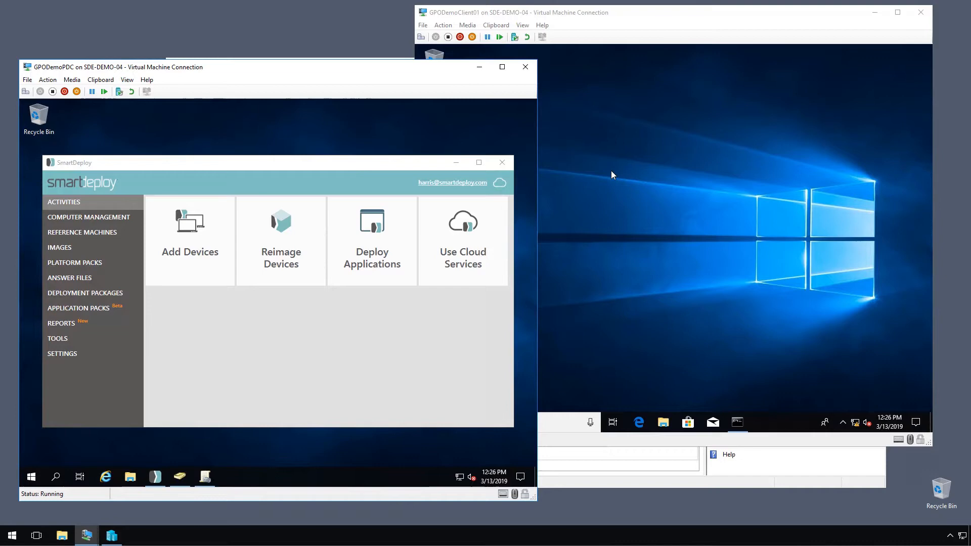
{"action": "mouse_move", "coordinate": [436, 139]}
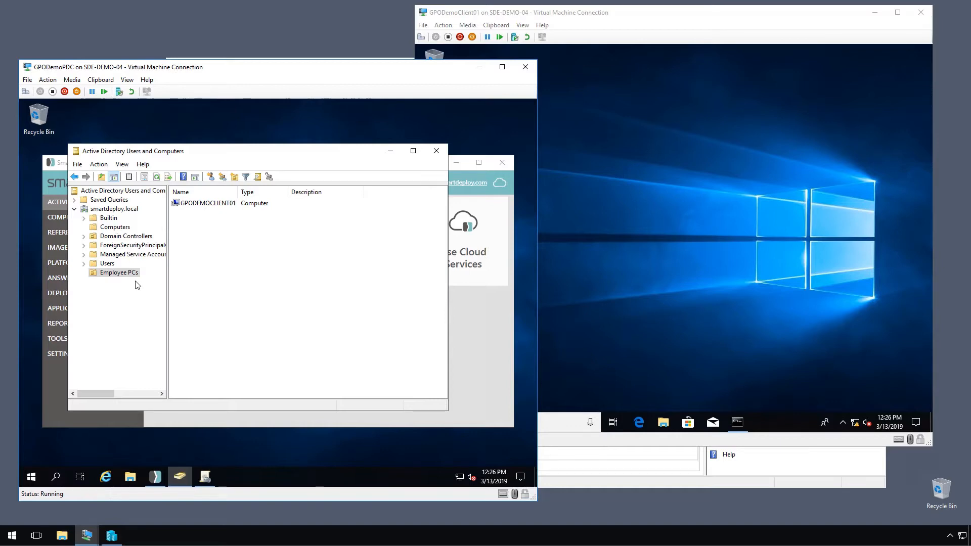
{"action": "mouse_move", "coordinate": [140, 289]}
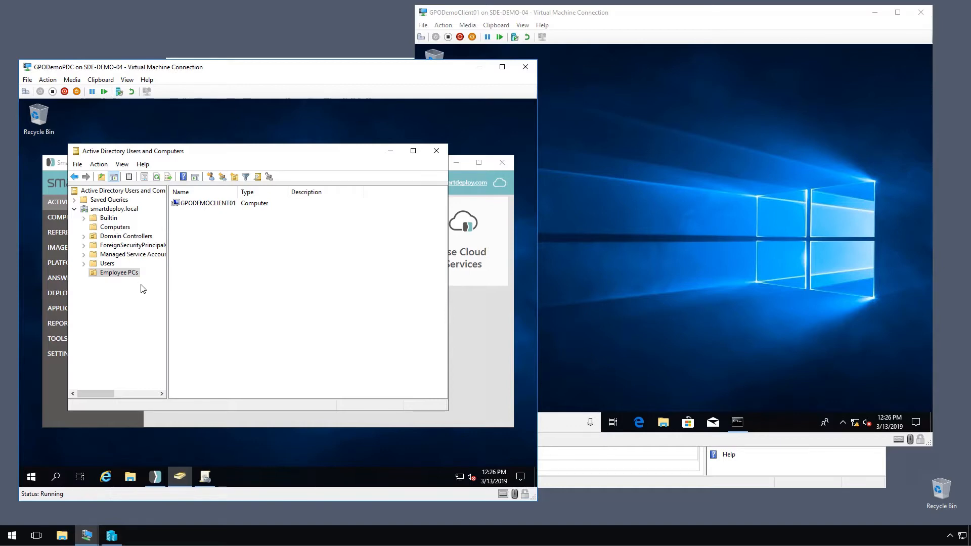
{"action": "mouse_move", "coordinate": [424, 193]}
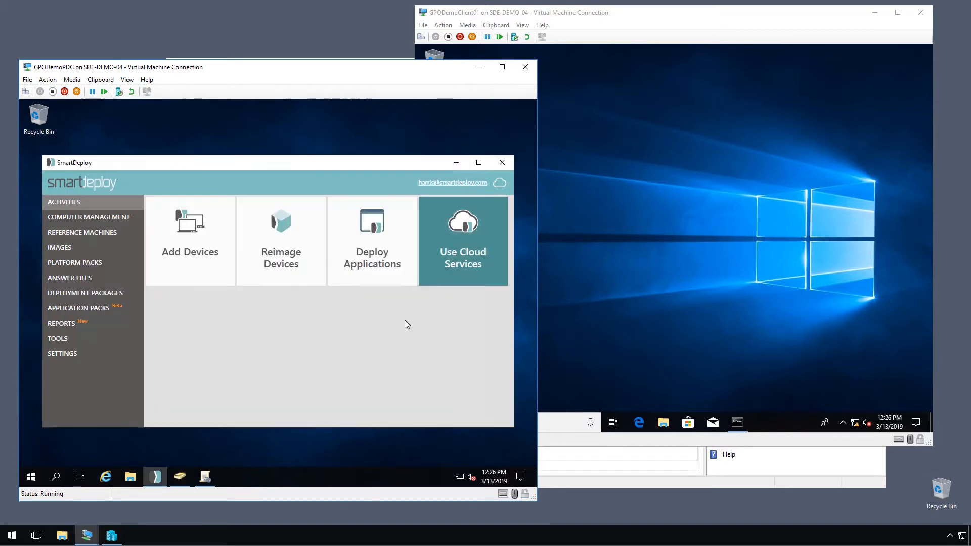
{"action": "mouse_move", "coordinate": [251, 346]}
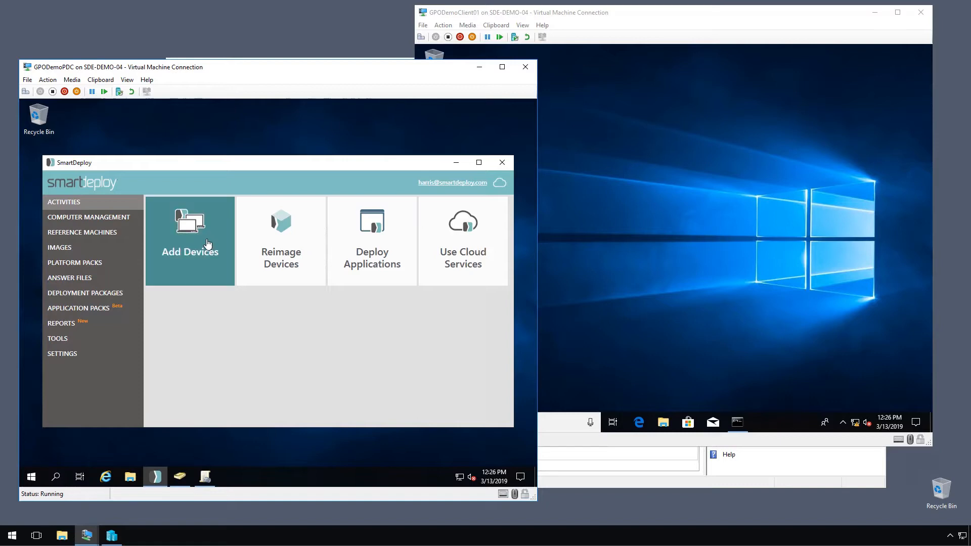
Open Add Devices > Generate Client Setup, with GPODEMOPDC as the console server
{"action": "left_click", "coordinate": [190, 240]}
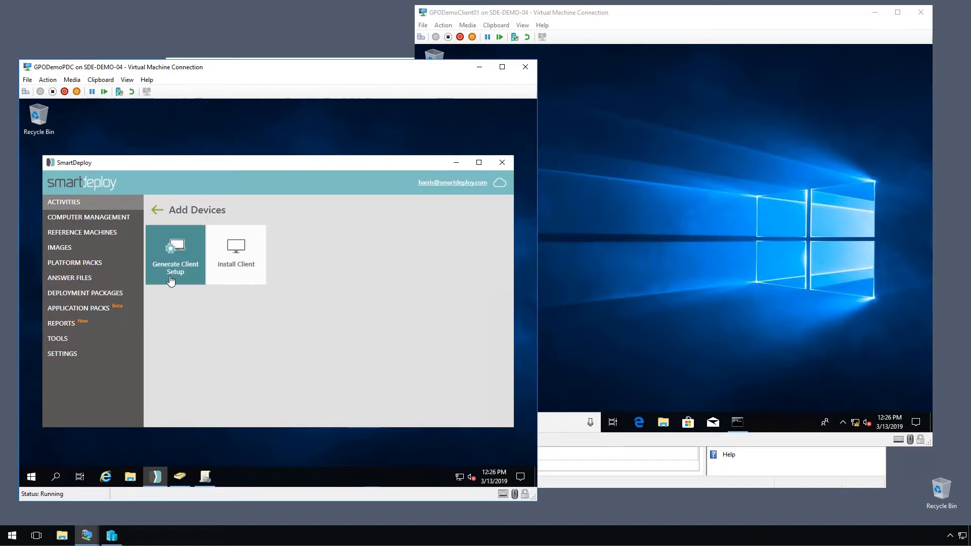
{"action": "left_click", "coordinate": [175, 254]}
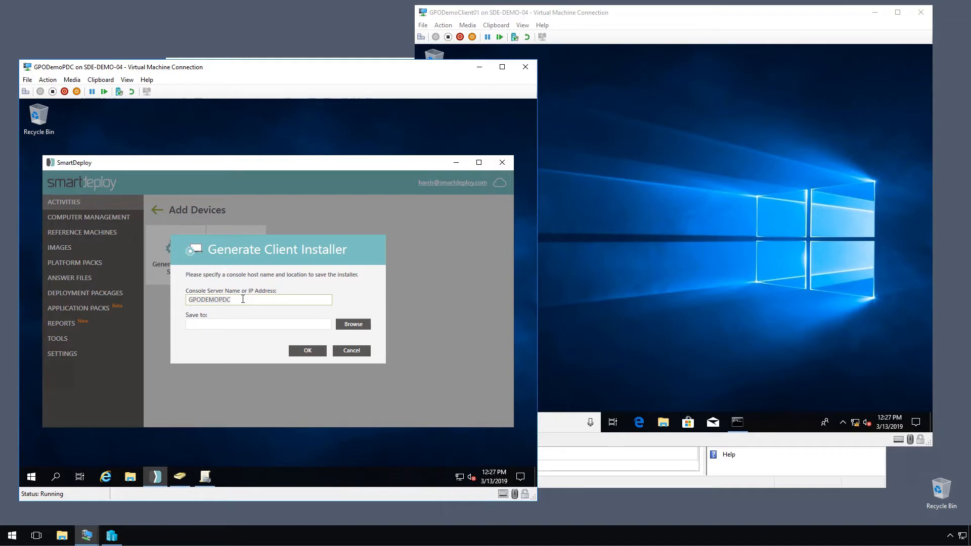
{"action": "mouse_move", "coordinate": [275, 309]}
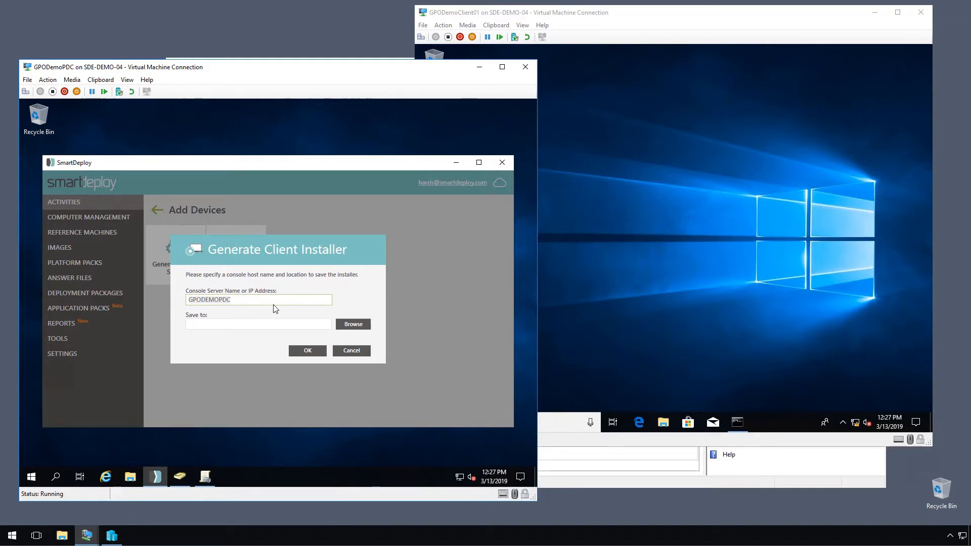
{"action": "mouse_move", "coordinate": [67, 227]}
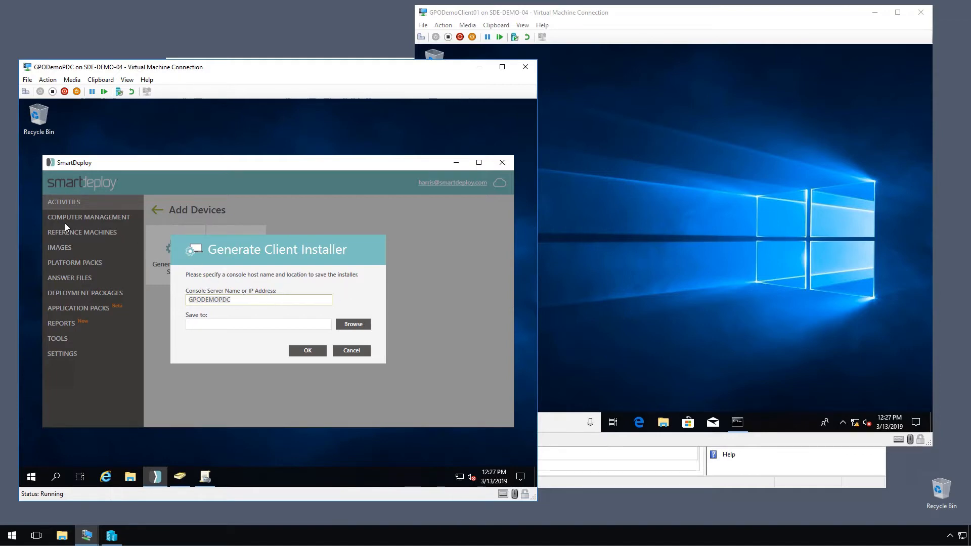
{"action": "mouse_move", "coordinate": [322, 309]}
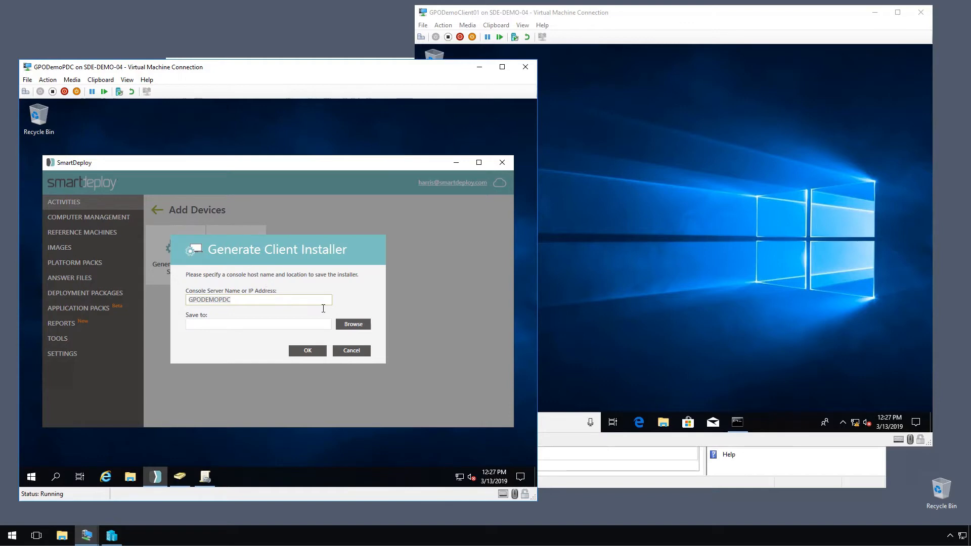
Save the client installer as SDEClientSetup in C:\Swap and confirm generation
{"action": "left_click", "coordinate": [353, 324]}
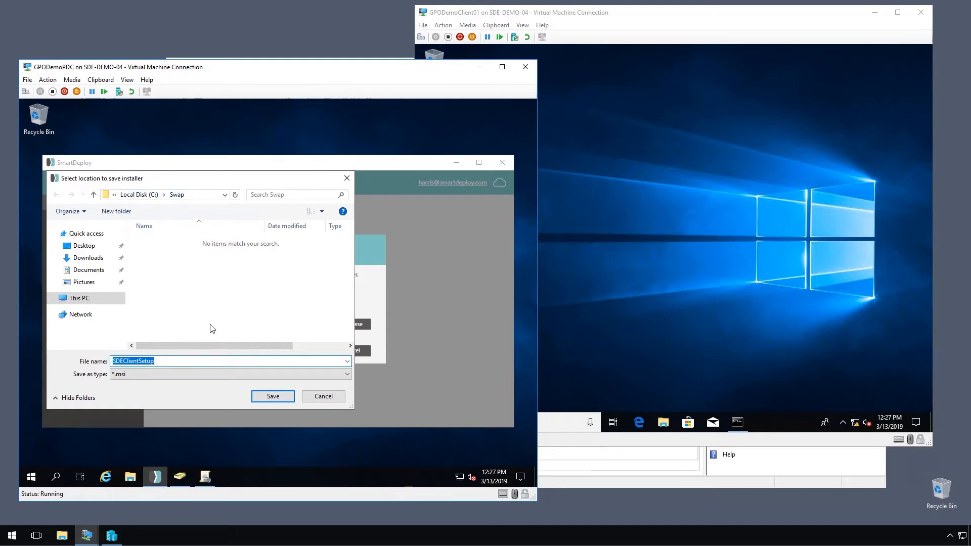
{"action": "mouse_move", "coordinate": [272, 363]}
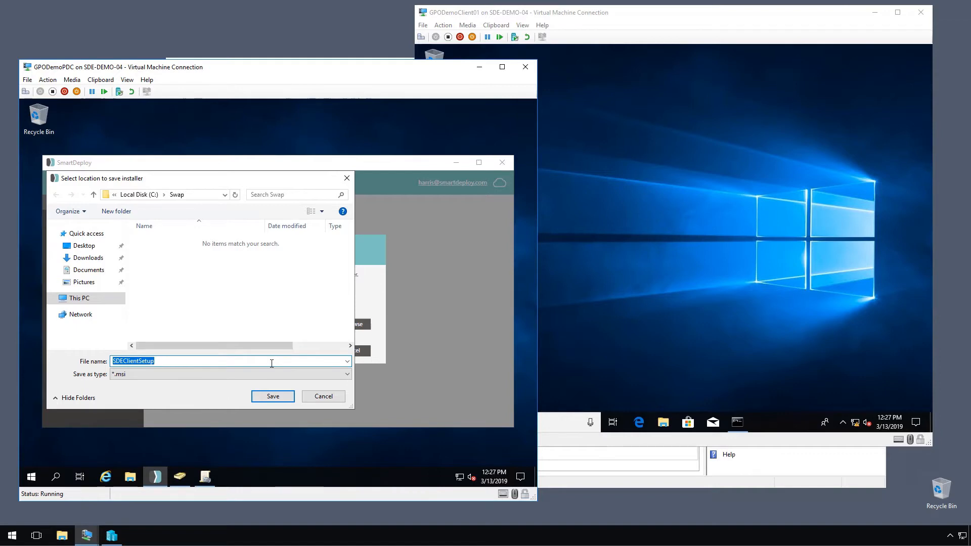
{"action": "mouse_move", "coordinate": [268, 346]}
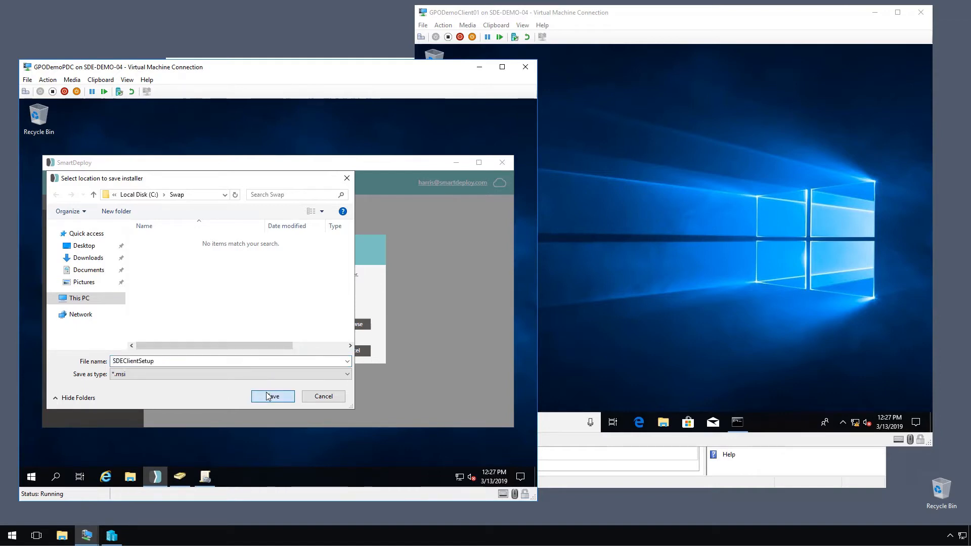
{"action": "left_click", "coordinate": [273, 396]}
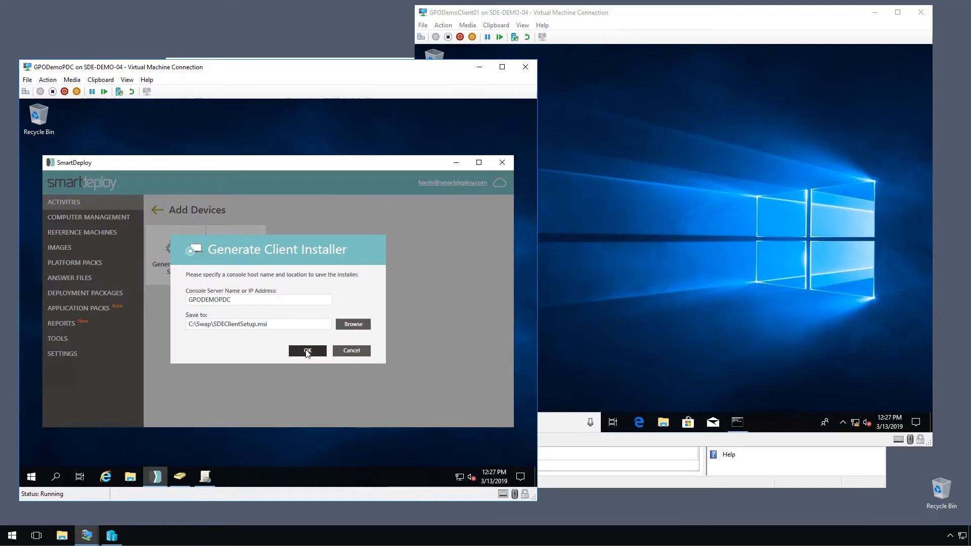
{"action": "left_click", "coordinate": [307, 350]}
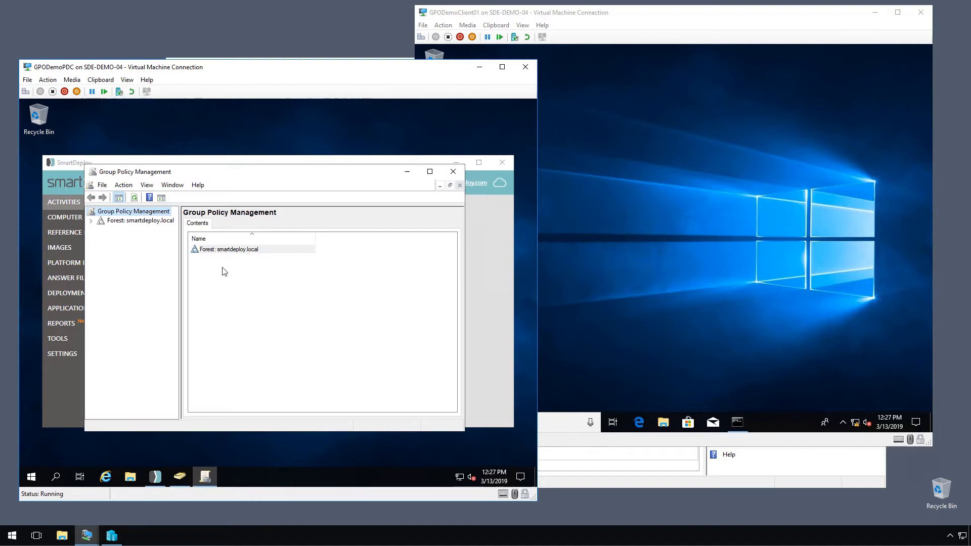
Expand the smartdeploy.local forest and domain down to the Employee PCs OU
{"action": "left_click", "coordinate": [91, 220]}
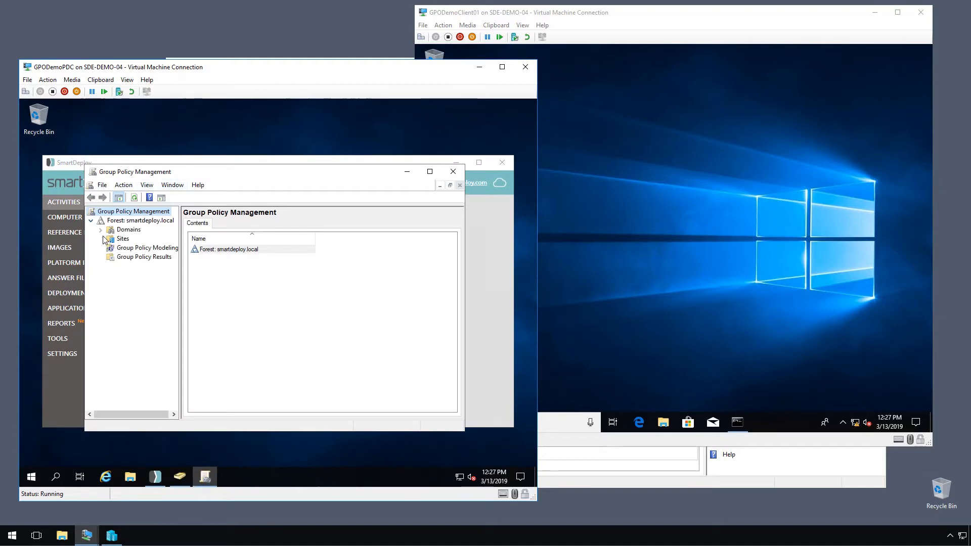
{"action": "left_click", "coordinate": [100, 229]}
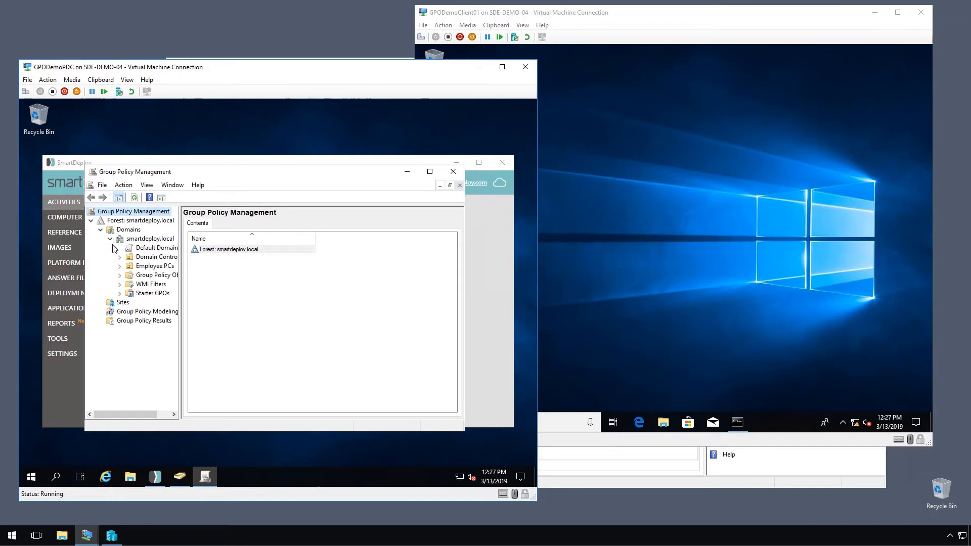
{"action": "left_click", "coordinate": [152, 238]}
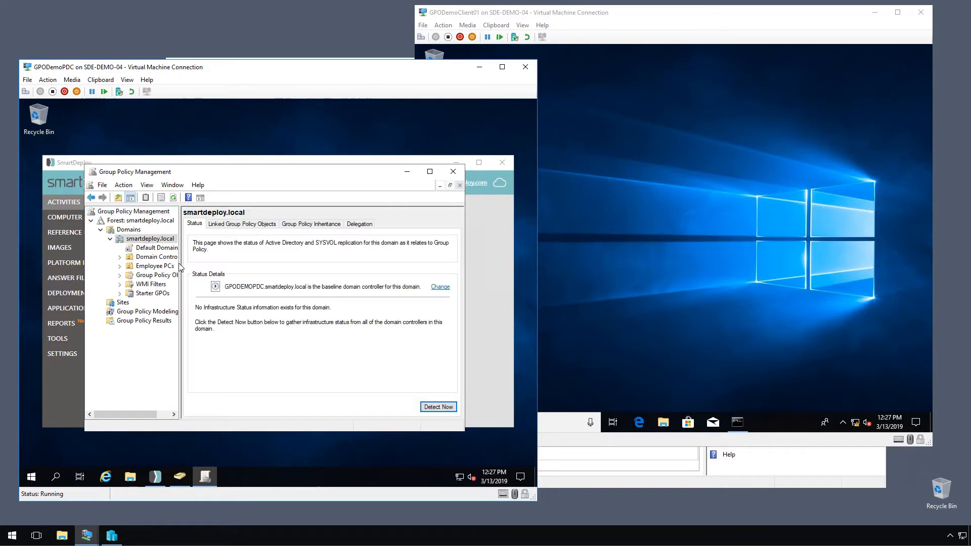
{"action": "left_click", "coordinate": [154, 265]}
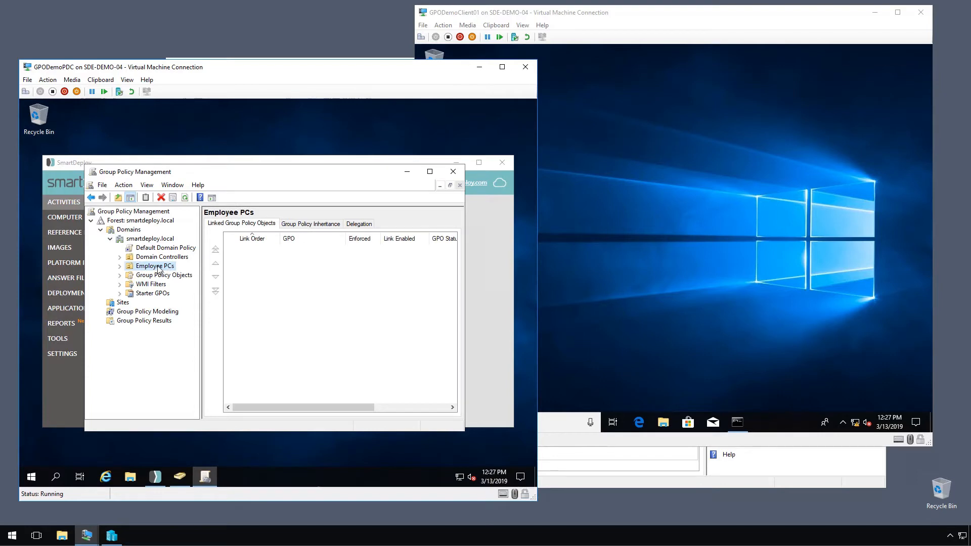
Create a 'SmartDeploy Client' GPO linked to Employee PCs and open it in the editor
{"action": "right_click", "coordinate": [154, 265]}
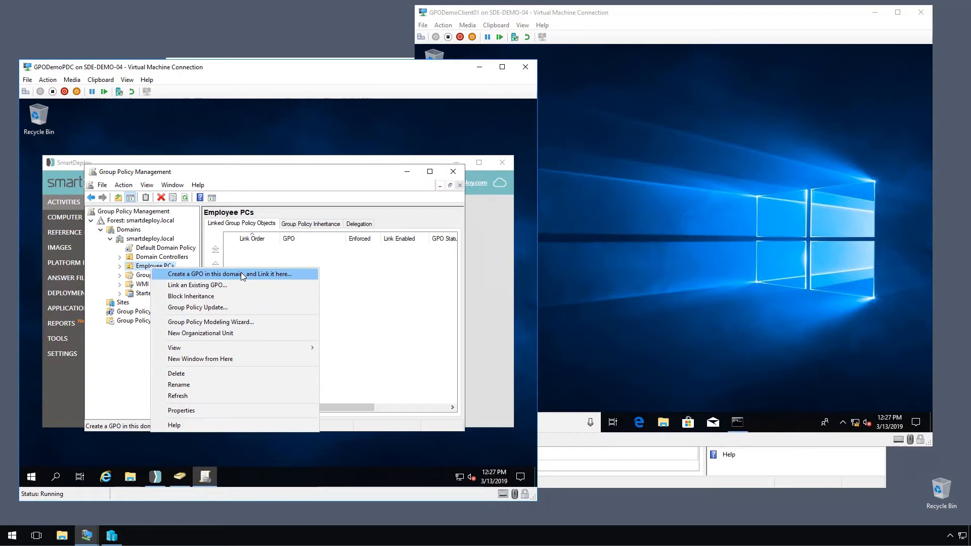
{"action": "left_click", "coordinate": [229, 273]}
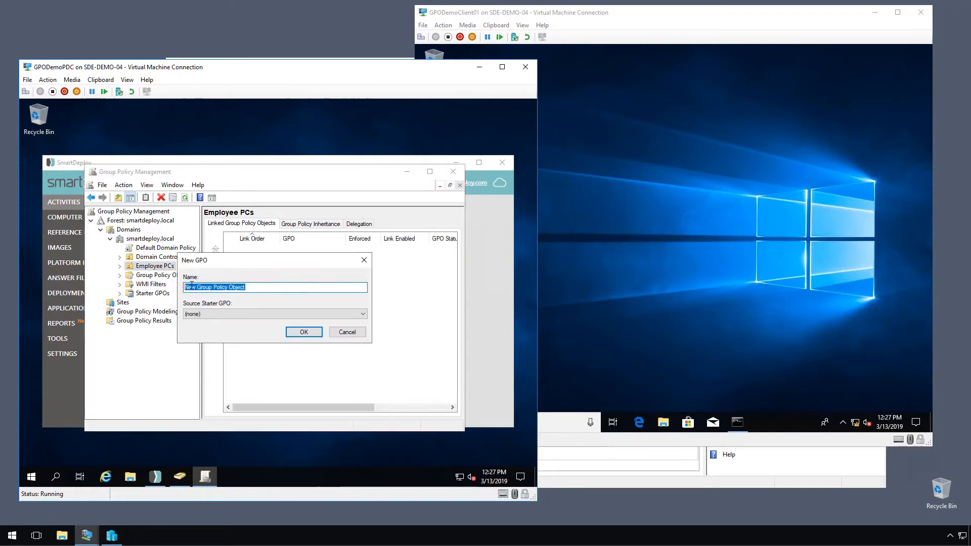
{"action": "type", "text": "SmartDeploy"}
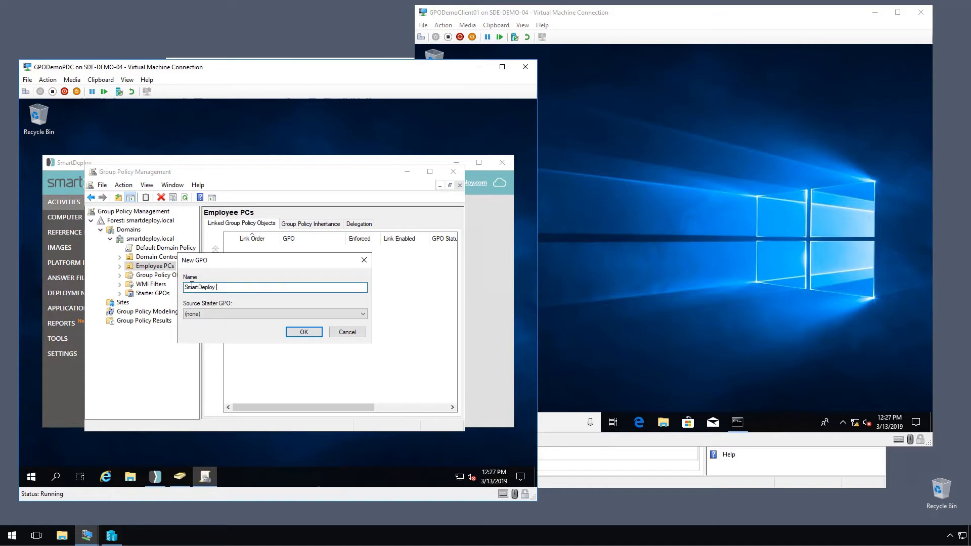
{"action": "type", "text": "Client"}
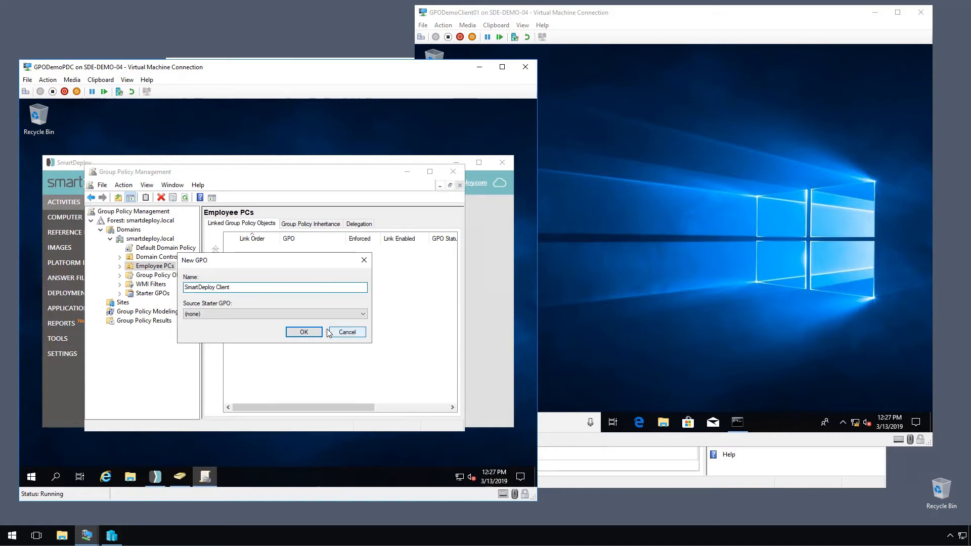
{"action": "left_click", "coordinate": [303, 332]}
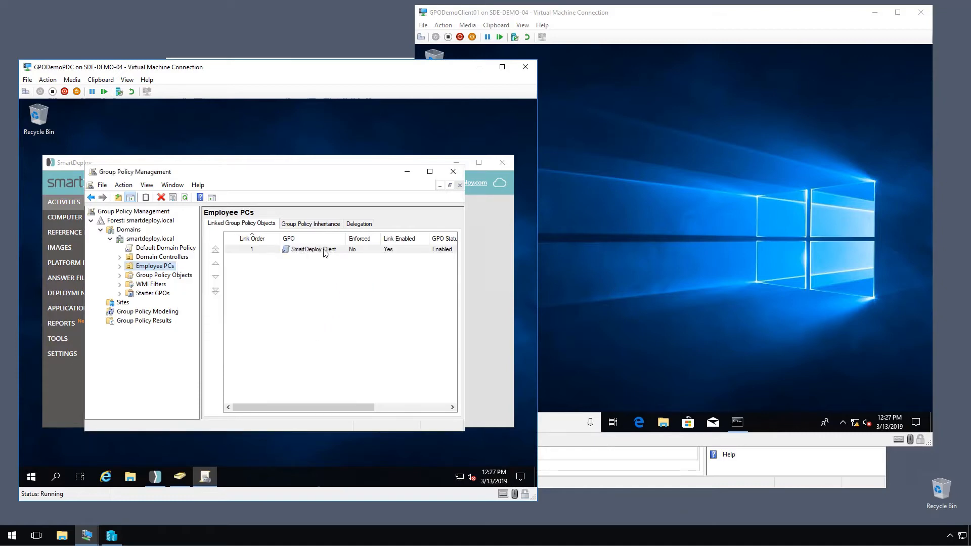
{"action": "left_click", "coordinate": [313, 249]}
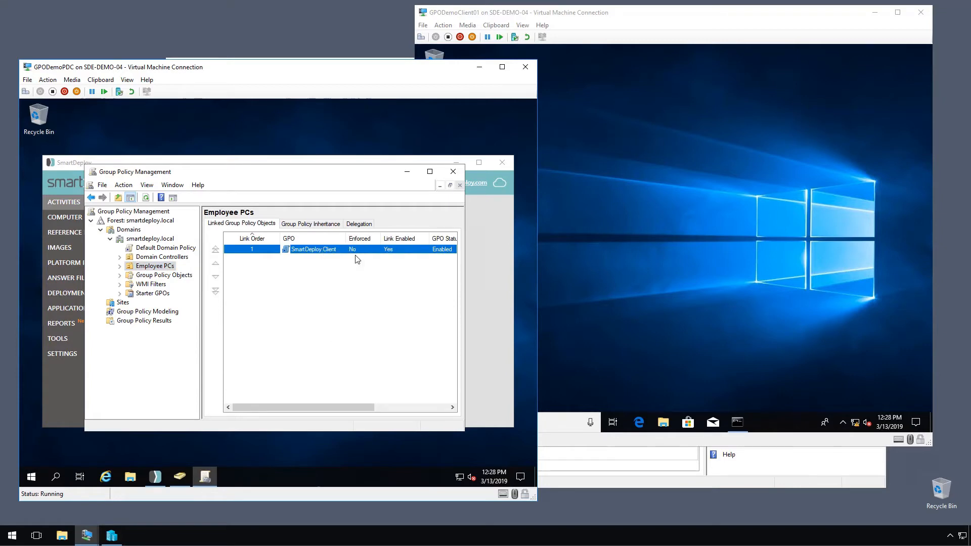
{"action": "double_click", "coordinate": [313, 249]}
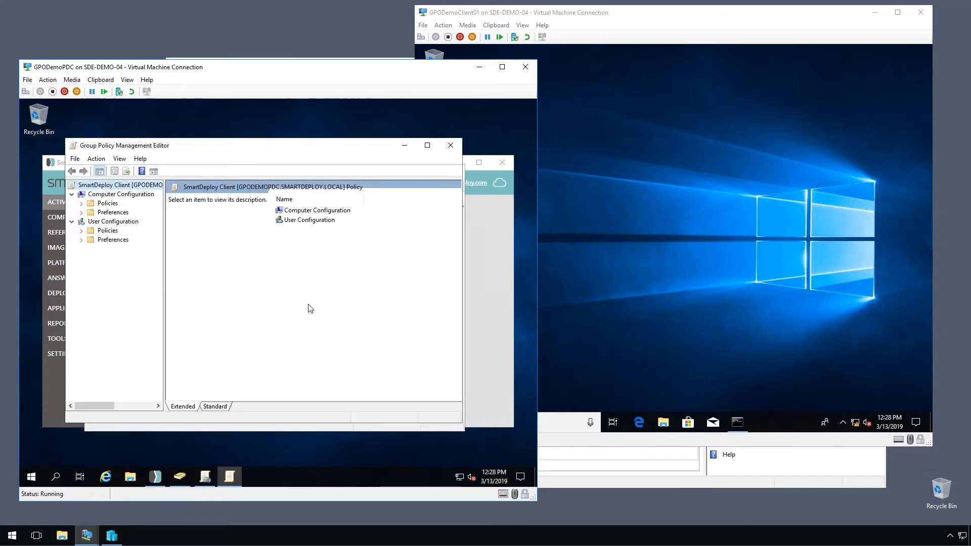
{"action": "mouse_move", "coordinate": [218, 309]}
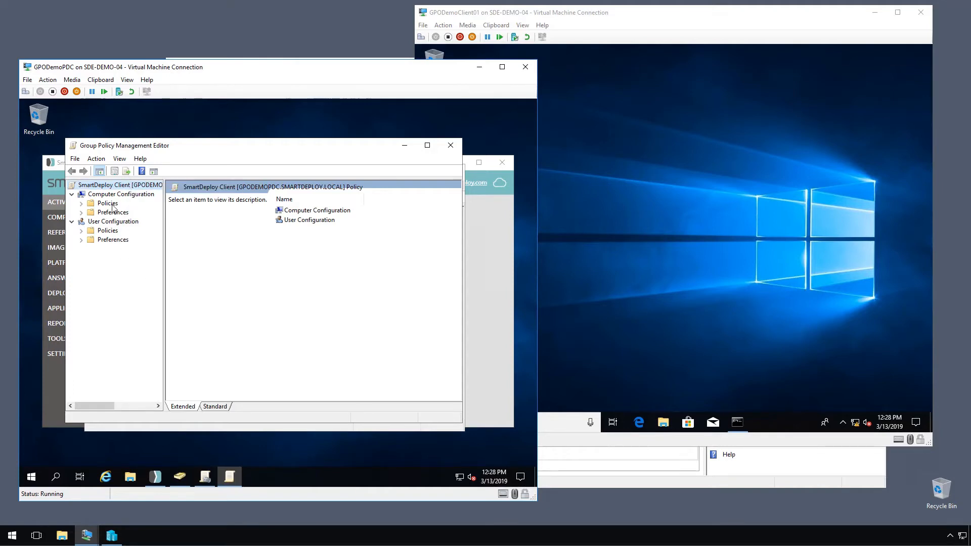
Start a new package under Computer Configuration > Policies > Software Settings > Software installation
{"action": "left_click", "coordinate": [121, 193]}
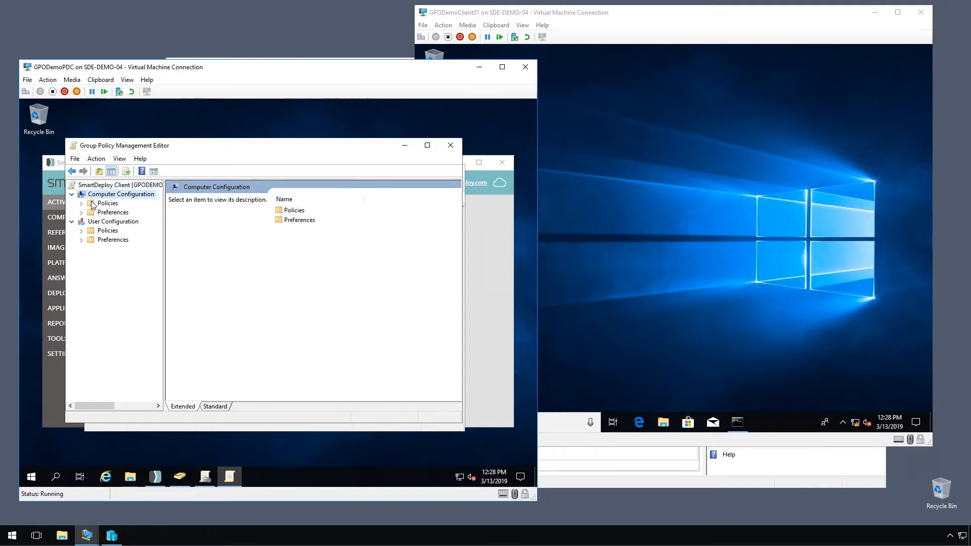
{"action": "left_click", "coordinate": [91, 203]}
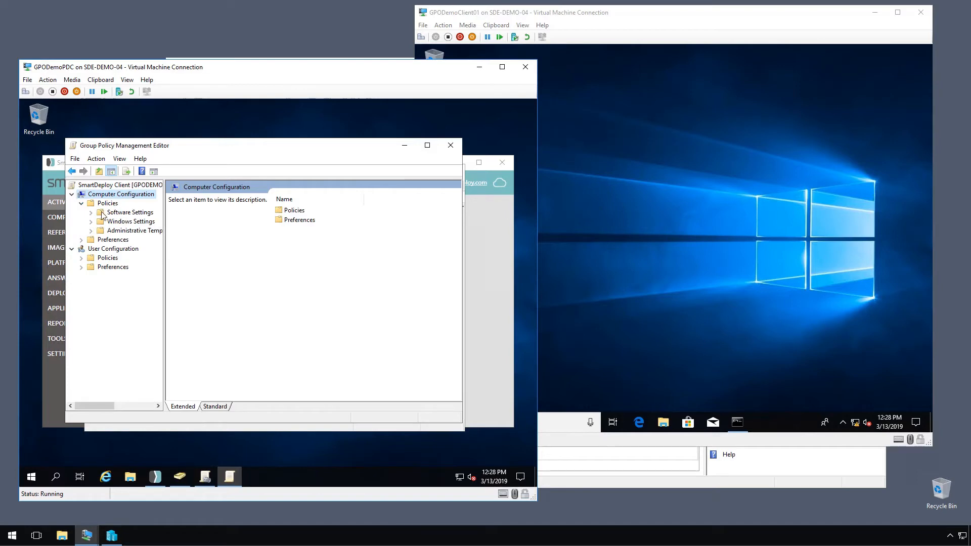
{"action": "left_click", "coordinate": [129, 212]}
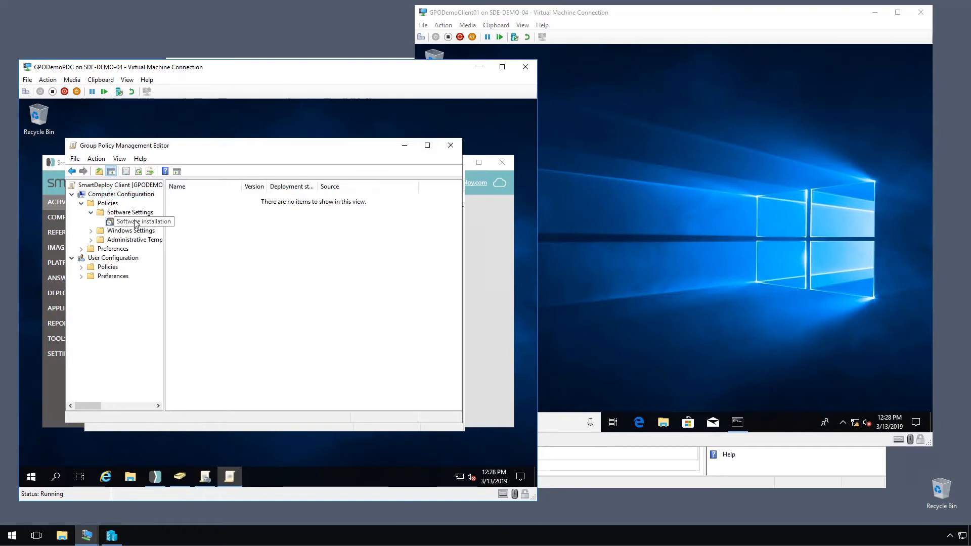
{"action": "right_click", "coordinate": [143, 221]}
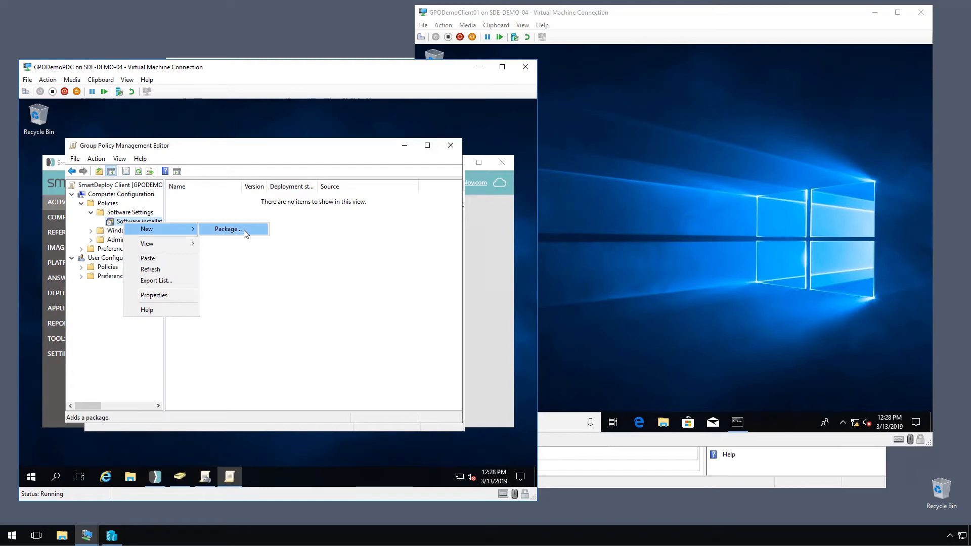
{"action": "left_click", "coordinate": [227, 228]}
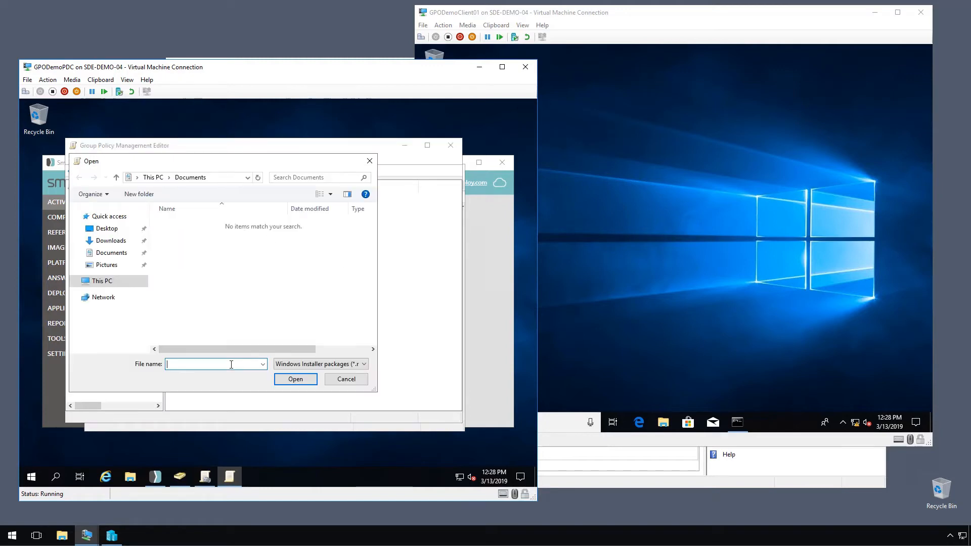
{"action": "mouse_move", "coordinate": [240, 361]}
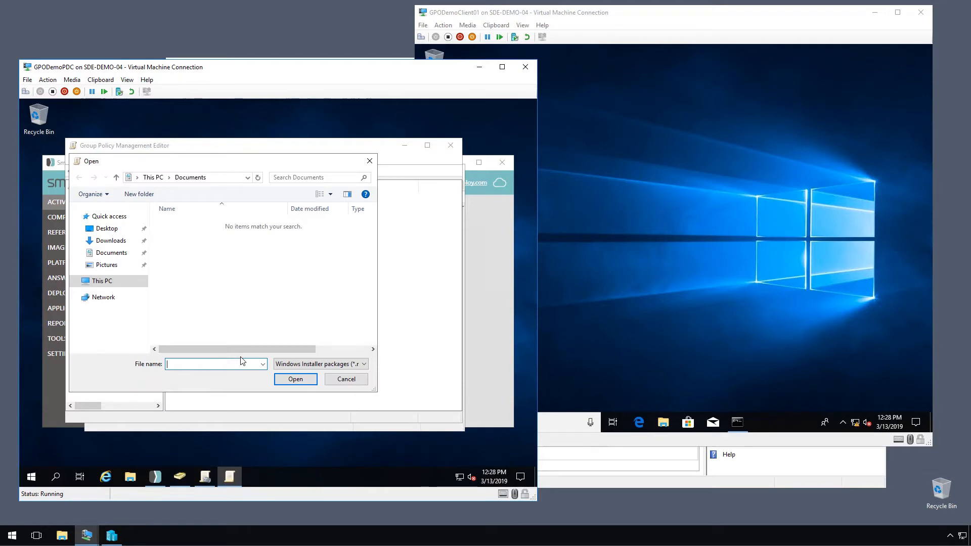
Choose \\gpodemopdc\swap\SDEClientSetup as the package with Advanced deployment
{"action": "type", "text": "\\\\"}
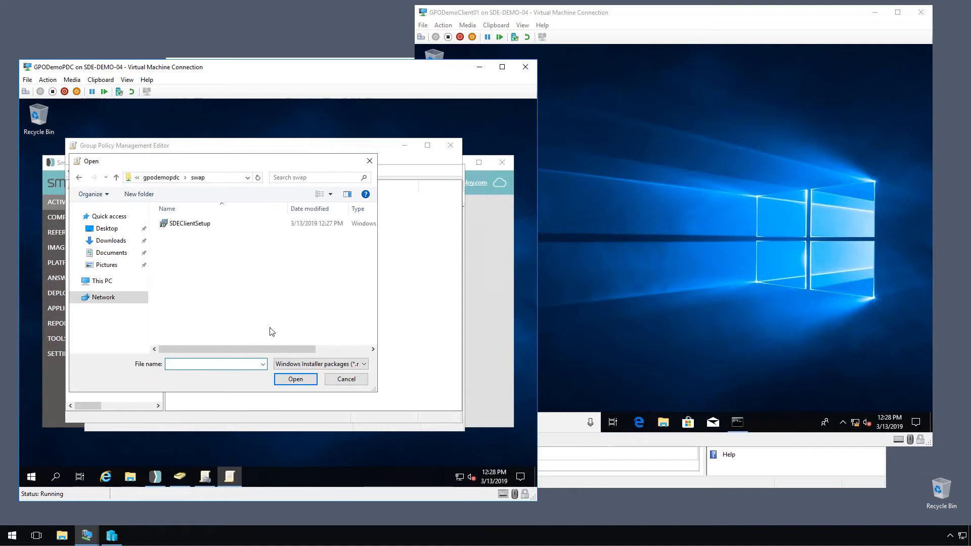
{"action": "left_click", "coordinate": [189, 223]}
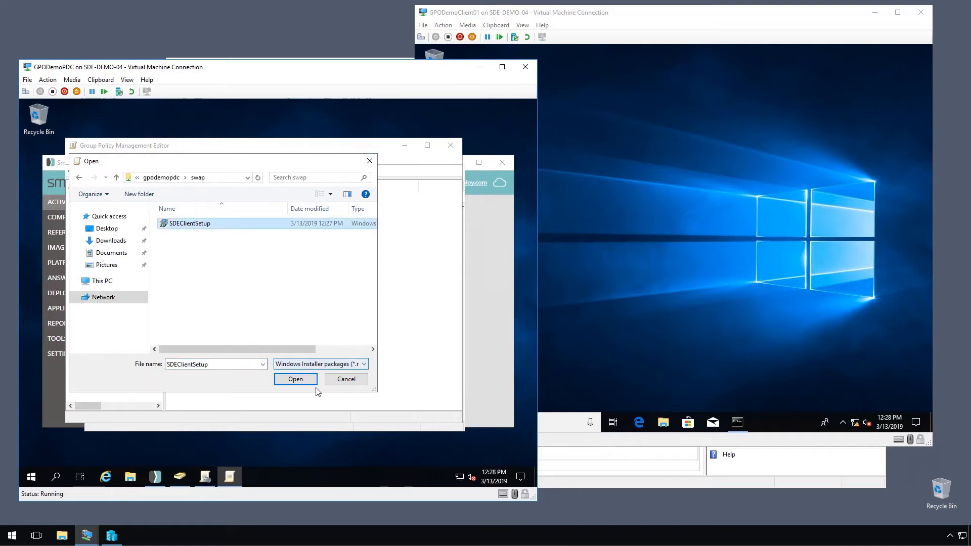
{"action": "left_click", "coordinate": [295, 379]}
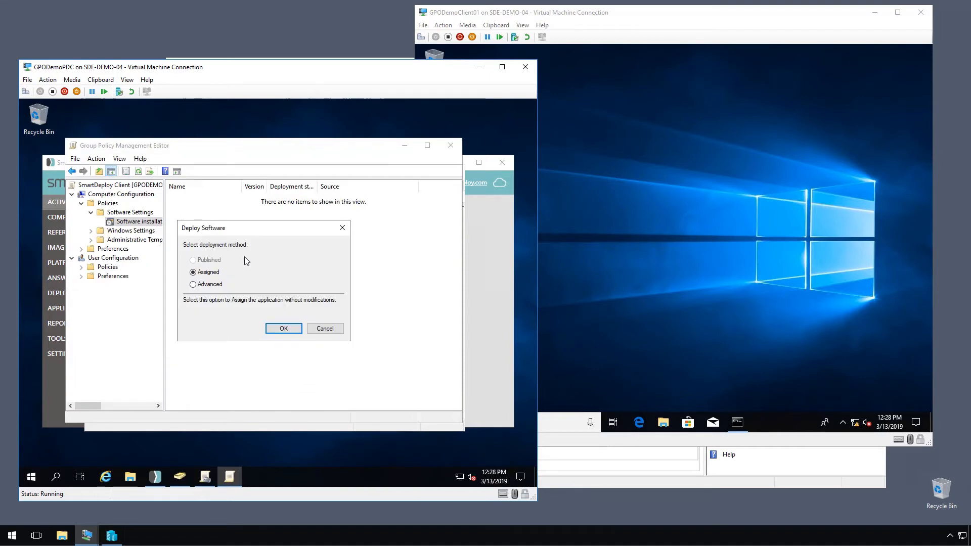
{"action": "left_click", "coordinate": [193, 285]}
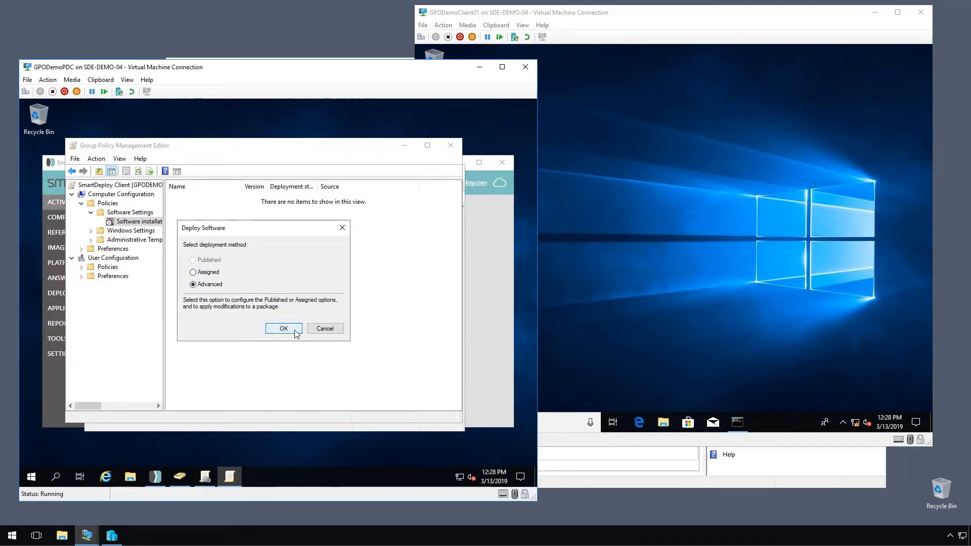
{"action": "left_click", "coordinate": [283, 328]}
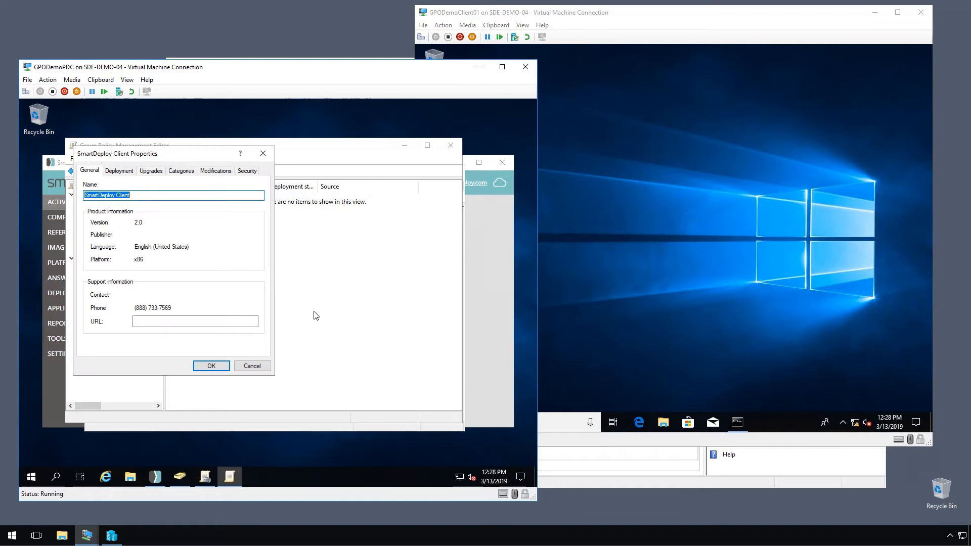
{"action": "mouse_move", "coordinate": [251, 213]}
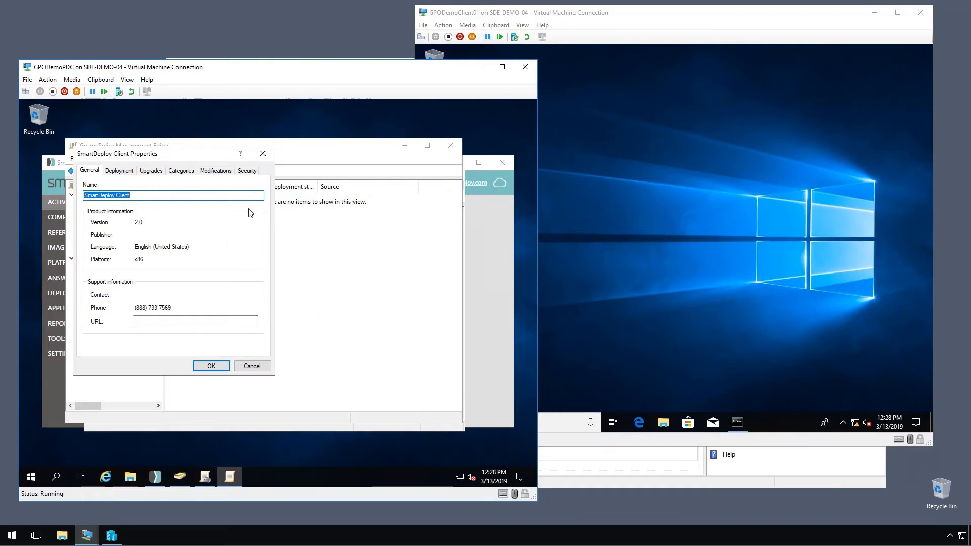
{"action": "mouse_move", "coordinate": [189, 222]}
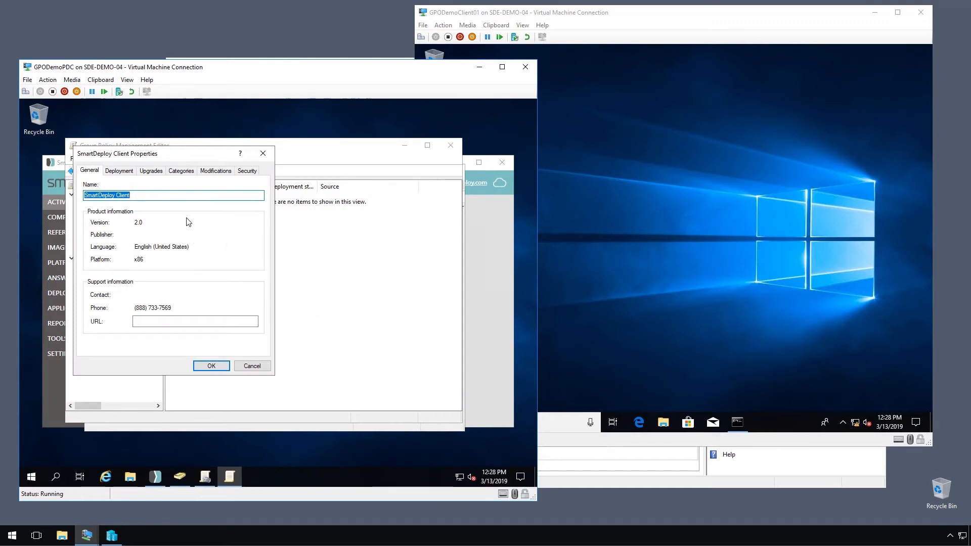
{"action": "mouse_move", "coordinate": [115, 181]}
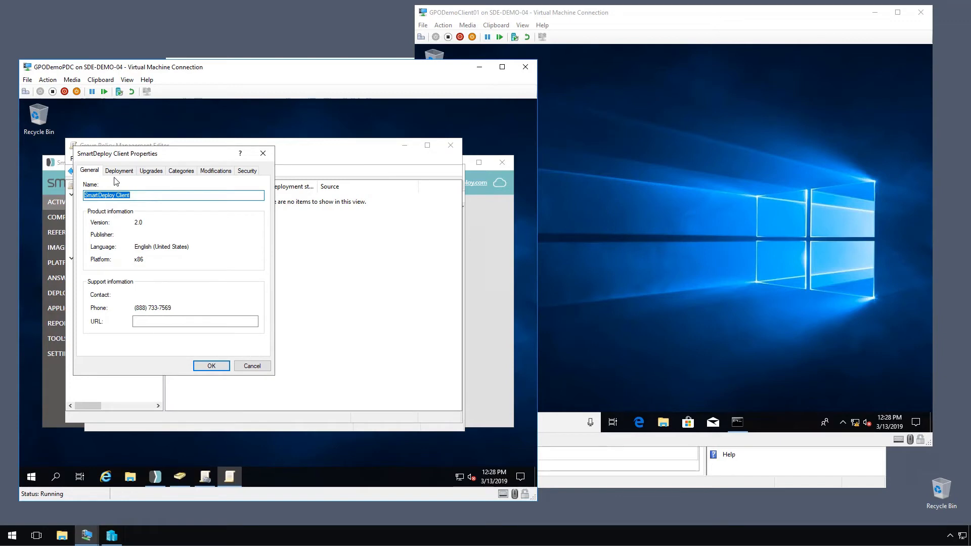
{"action": "mouse_move", "coordinate": [154, 234]}
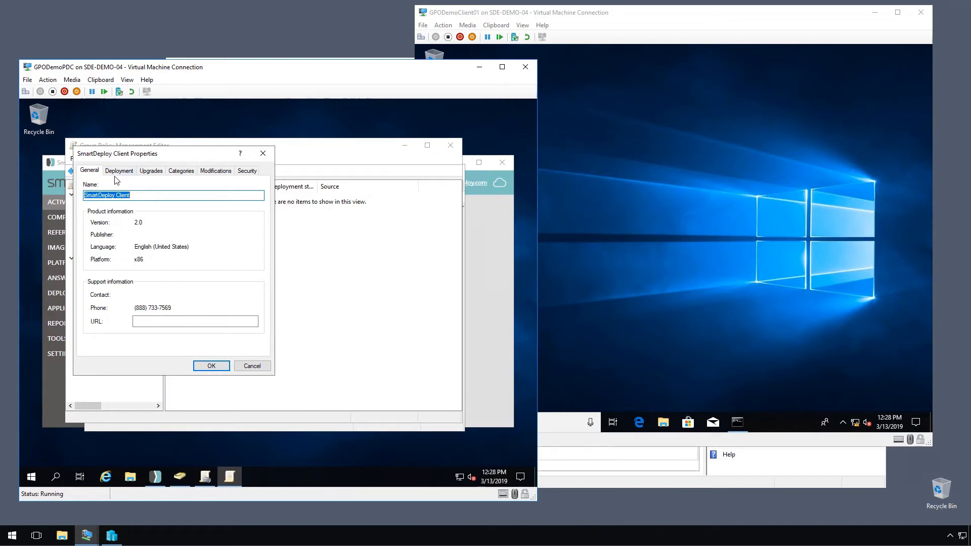
Check 'Install this application at logon' in SmartDeploy Client Properties and apply
{"action": "left_click", "coordinate": [119, 171]}
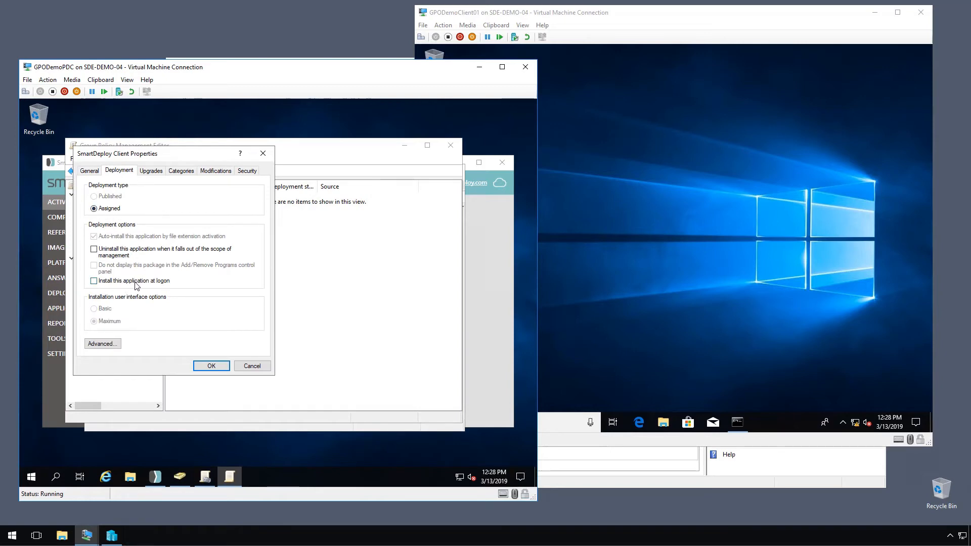
{"action": "left_click", "coordinate": [94, 281]}
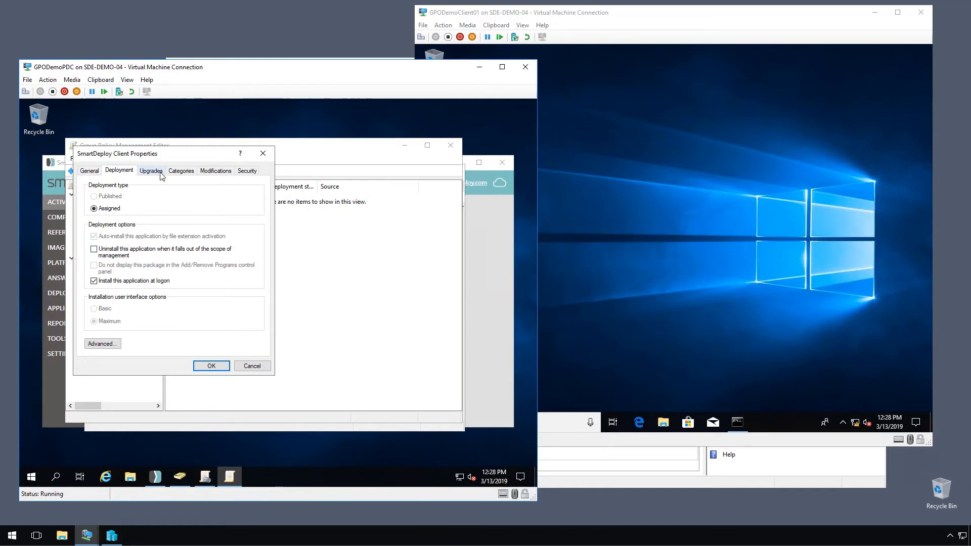
{"action": "left_click", "coordinate": [181, 171]}
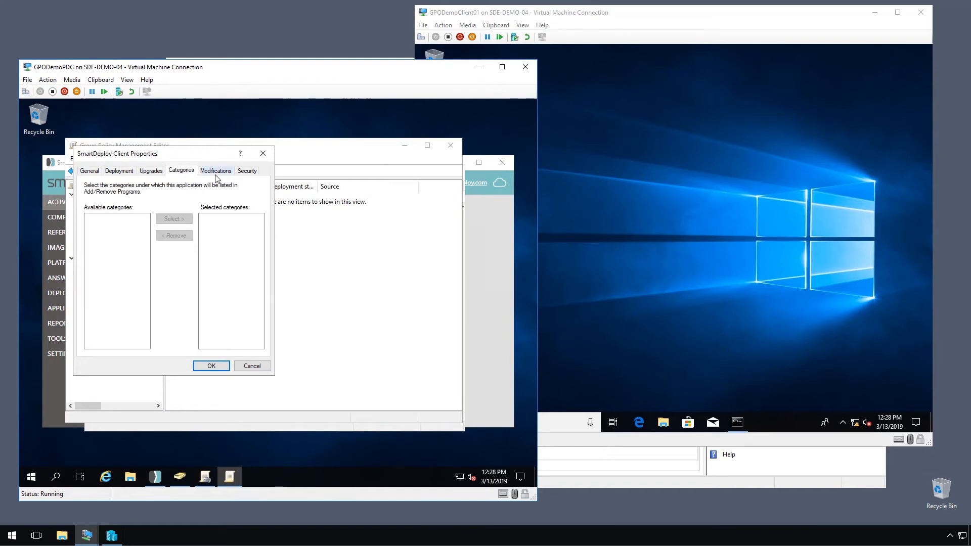
{"action": "left_click", "coordinate": [119, 171]}
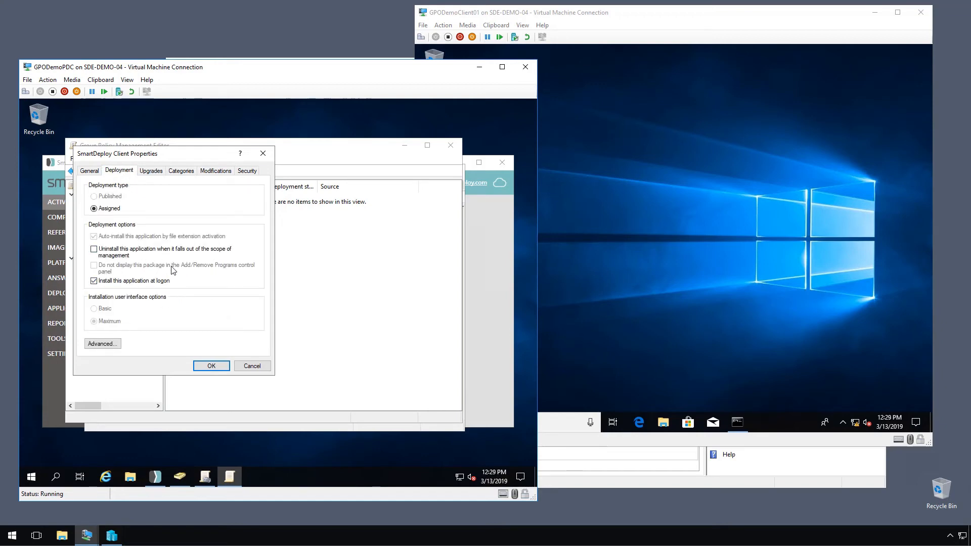
{"action": "left_click", "coordinate": [211, 366]}
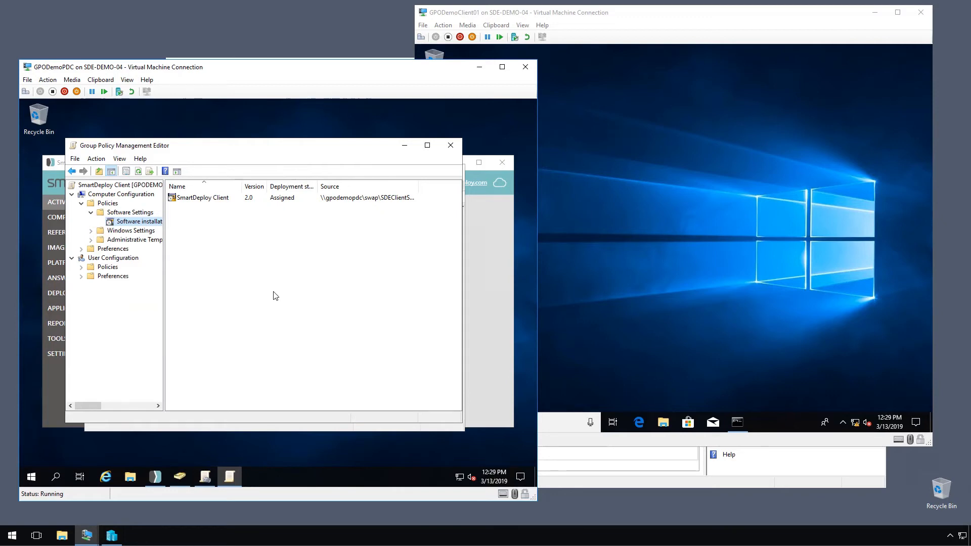
{"action": "mouse_move", "coordinate": [269, 303]}
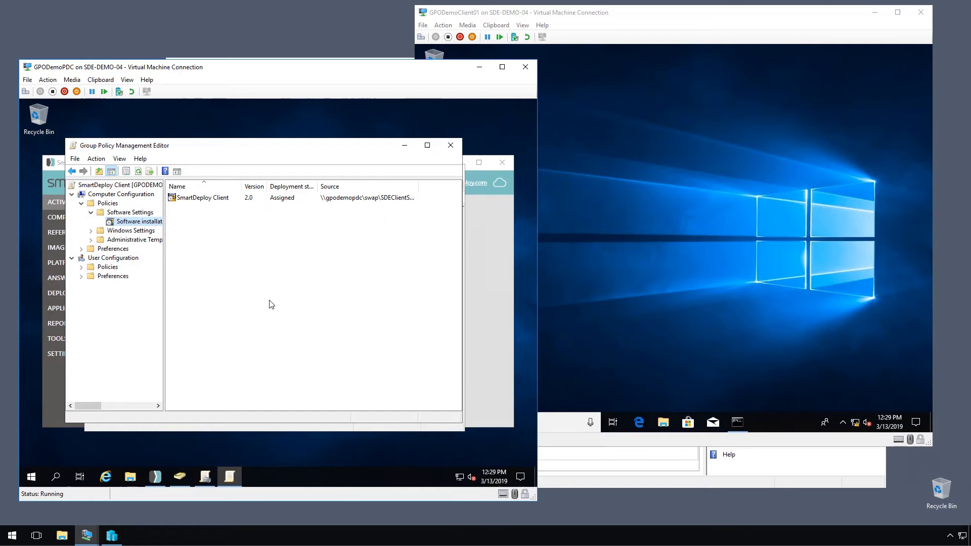
{"action": "mouse_move", "coordinate": [260, 279]}
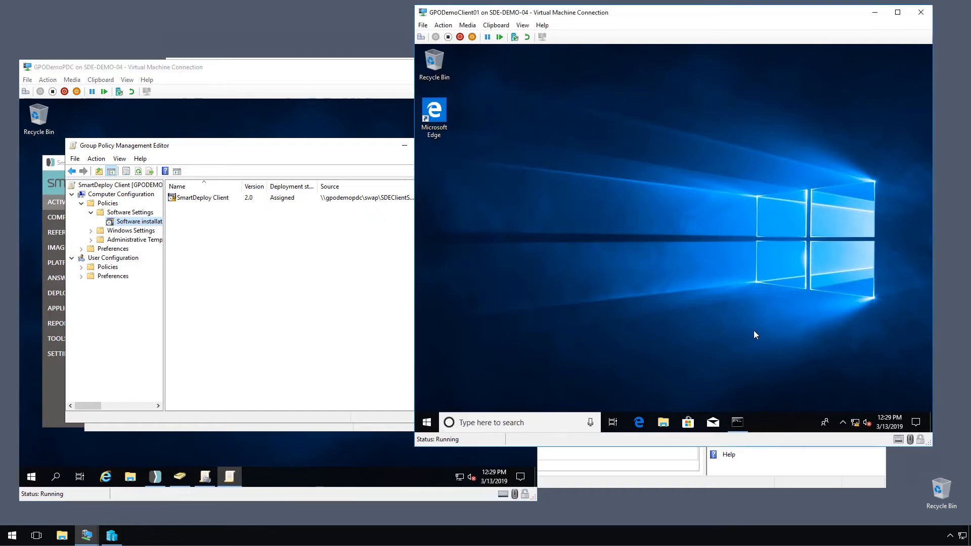
Launch Command Prompt as Administrator on GPODemoClient01
{"action": "left_click", "coordinate": [737, 423]}
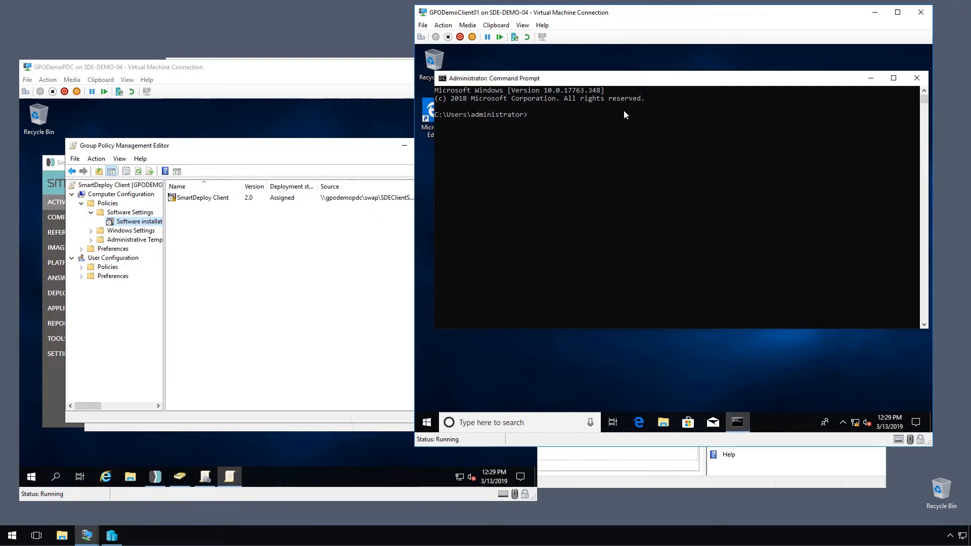
Run gpupdate /force, answer Y to restart, and close the sign-out notice
{"action": "type", "text": "gp"}
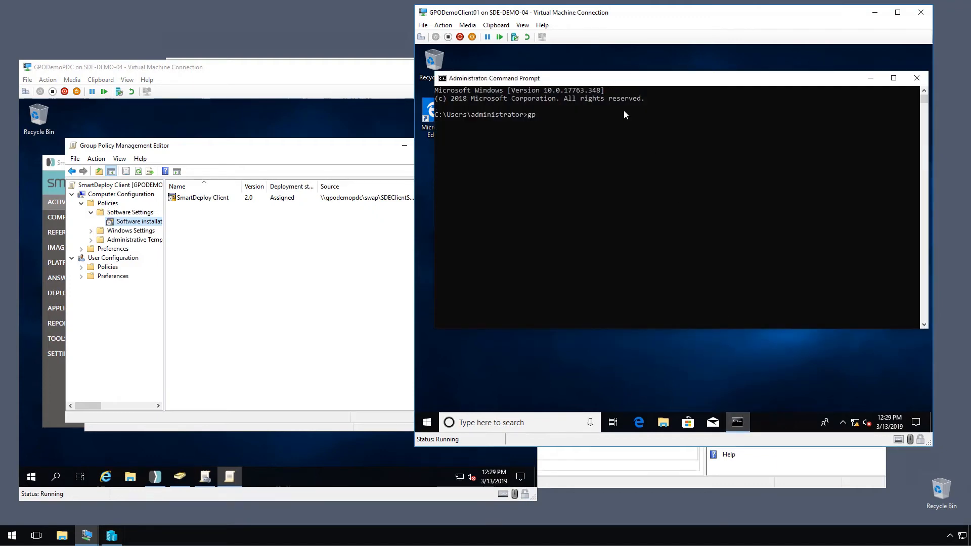
{"action": "type", "text": "update /force"}
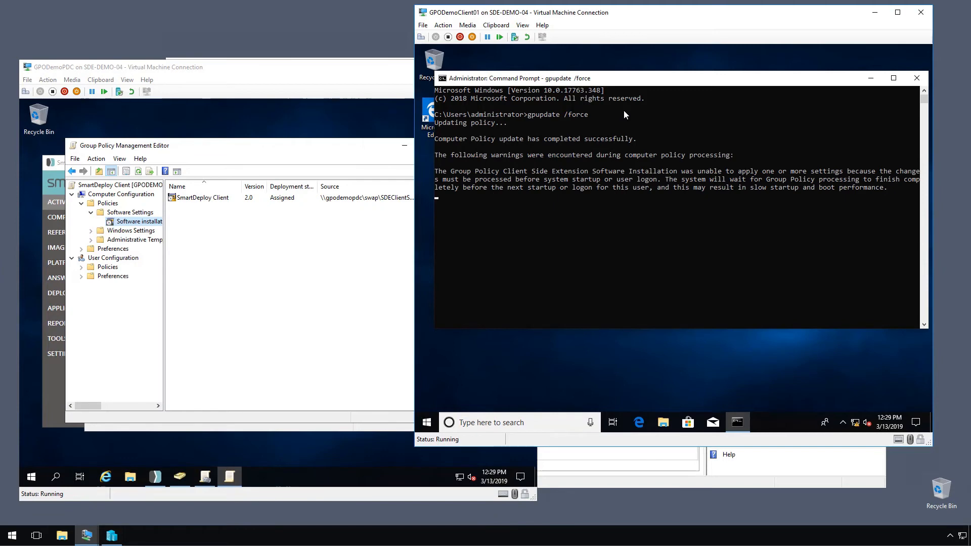
{"action": "mouse_move", "coordinate": [558, 224]}
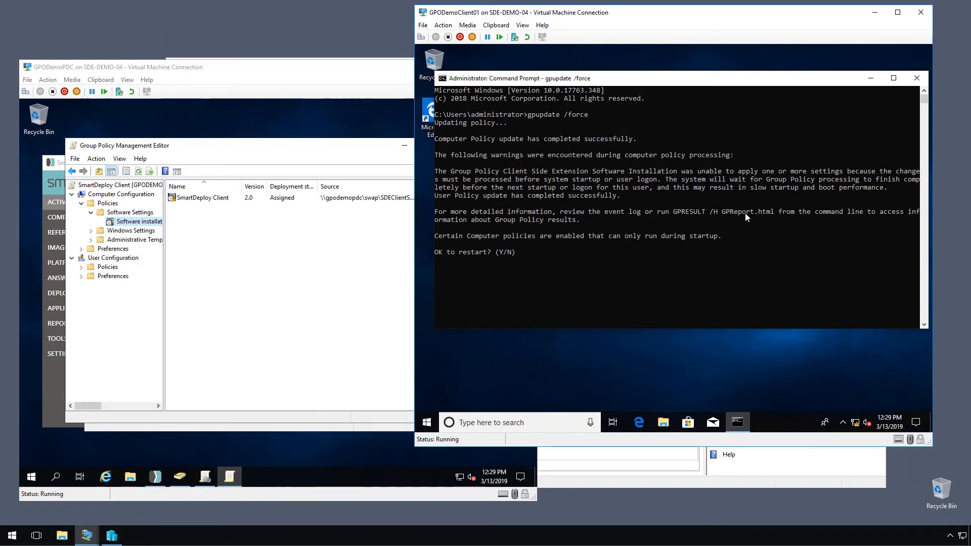
{"action": "mouse_move", "coordinate": [610, 287]}
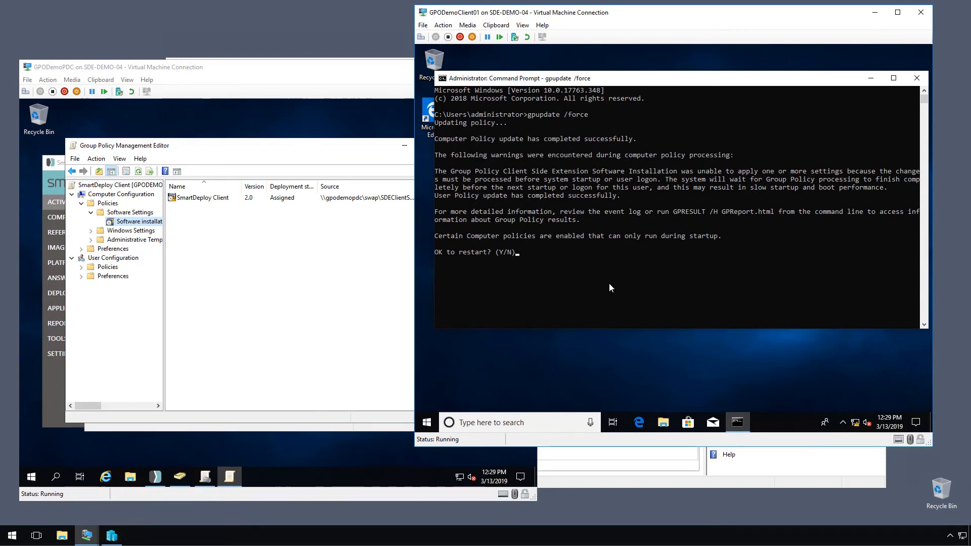
{"action": "type", "text": "Y"}
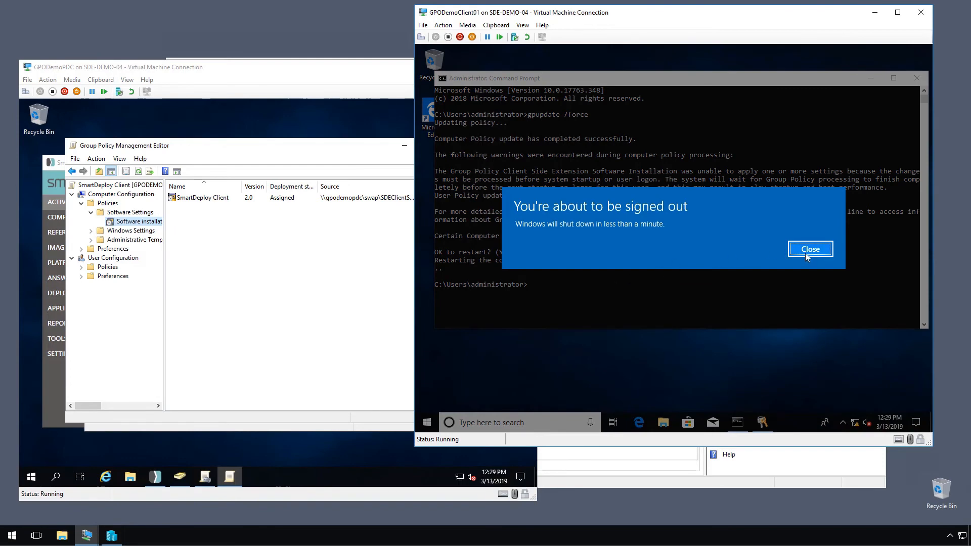
{"action": "left_click", "coordinate": [810, 248]}
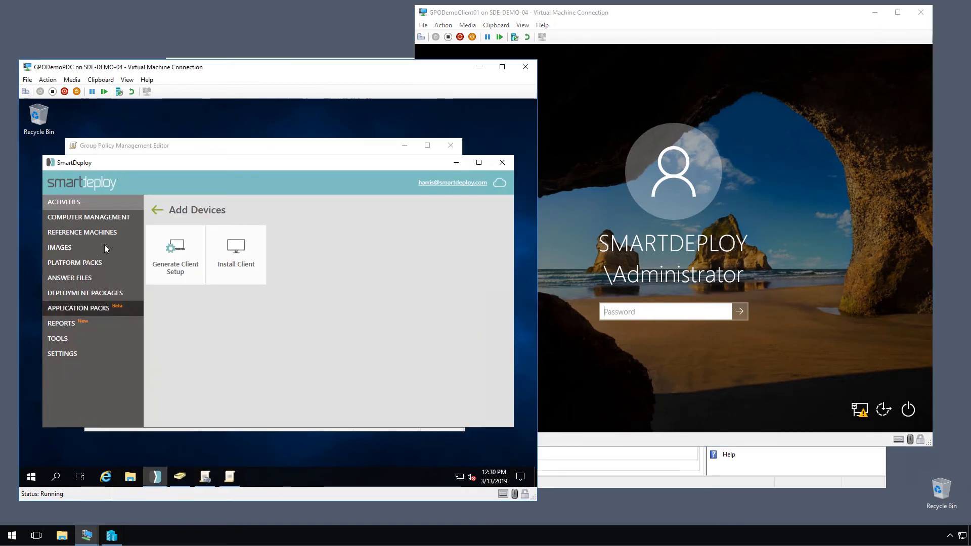
Show SmartDeploy's empty All Computers list, then bring the client VM window forward
{"action": "left_click", "coordinate": [88, 217]}
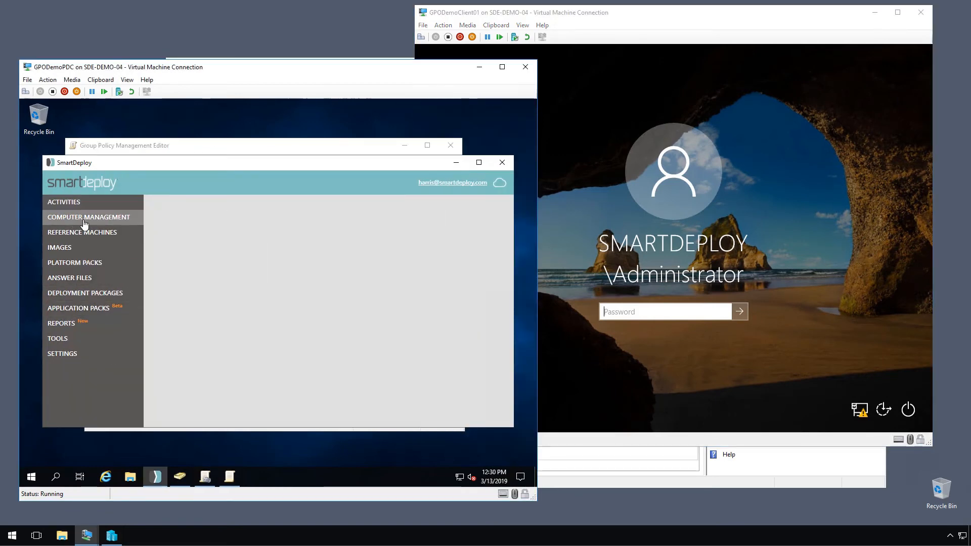
{"action": "left_click", "coordinate": [88, 217]}
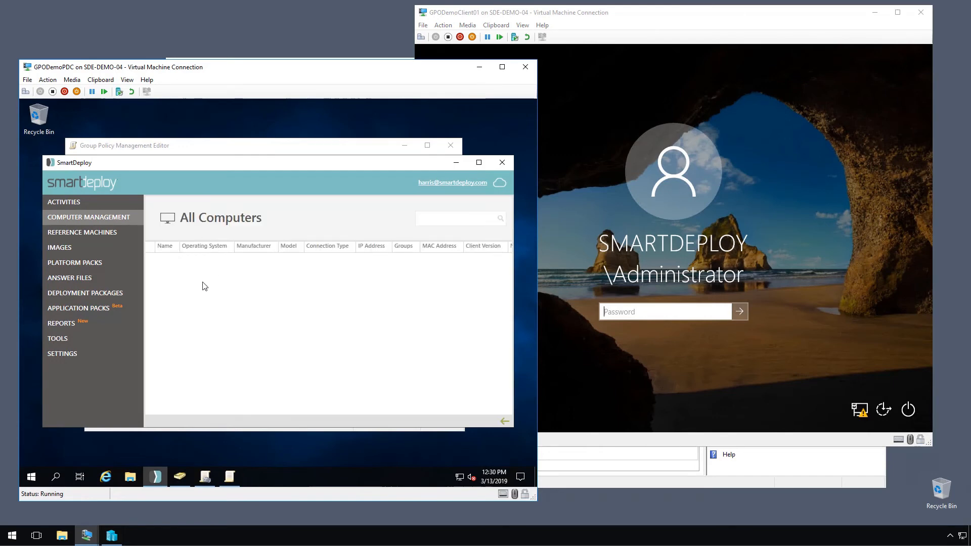
{"action": "left_click", "coordinate": [673, 312]}
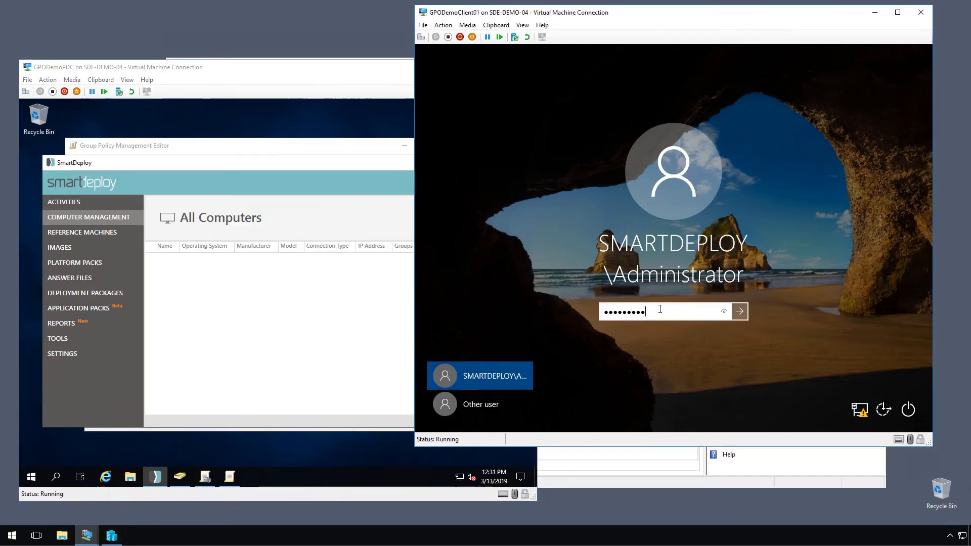
Sign in to GPODemoClient01 as Administrator
{"action": "left_click", "coordinate": [739, 312]}
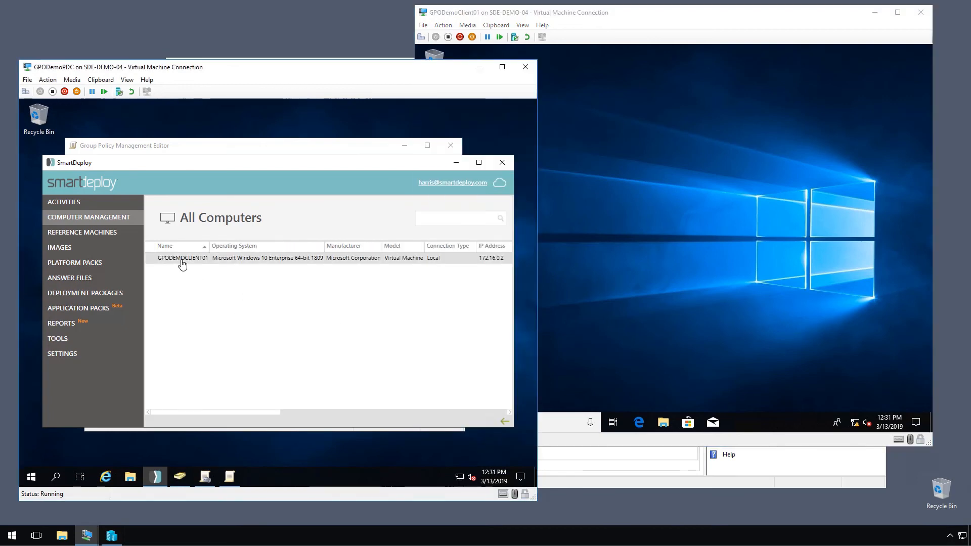
{"action": "mouse_move", "coordinate": [284, 294]}
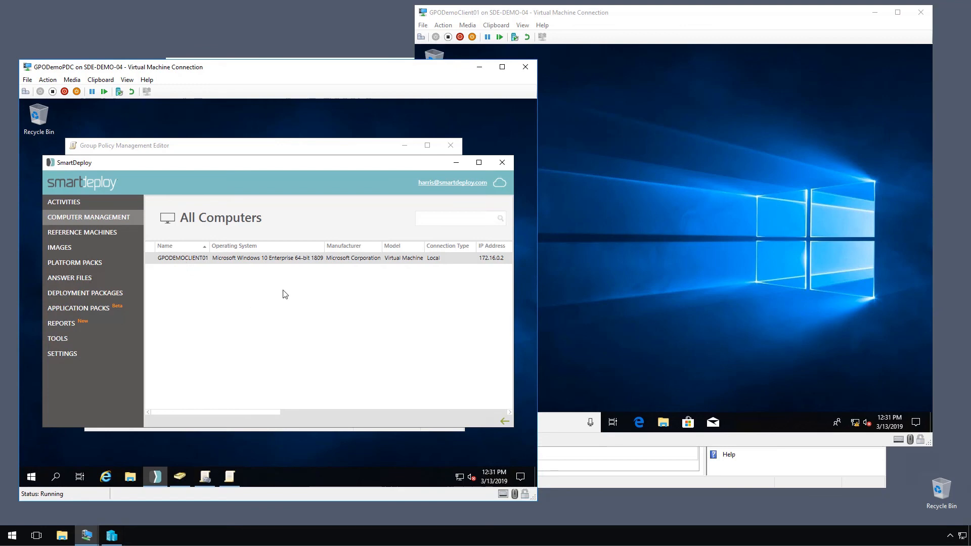
{"action": "mouse_move", "coordinate": [325, 293]}
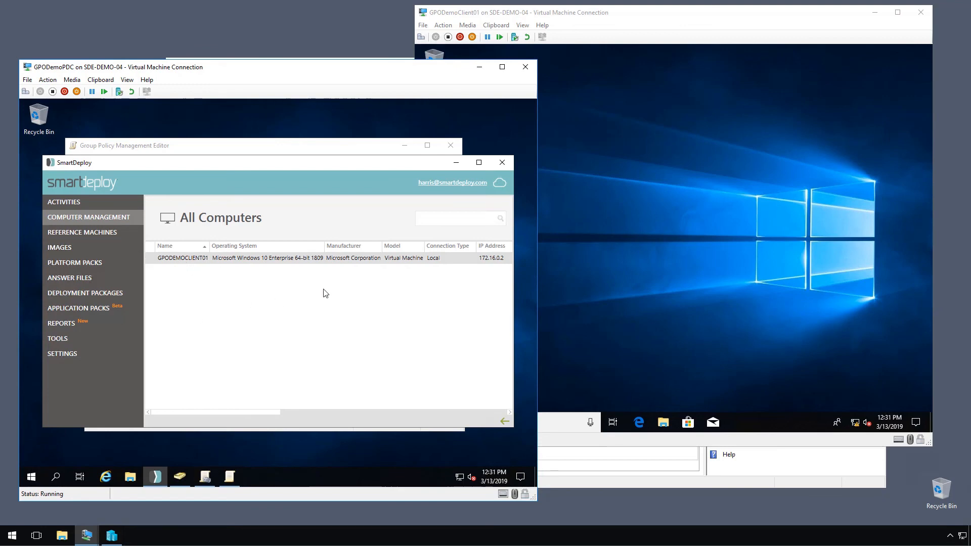
{"action": "mouse_move", "coordinate": [285, 303]}
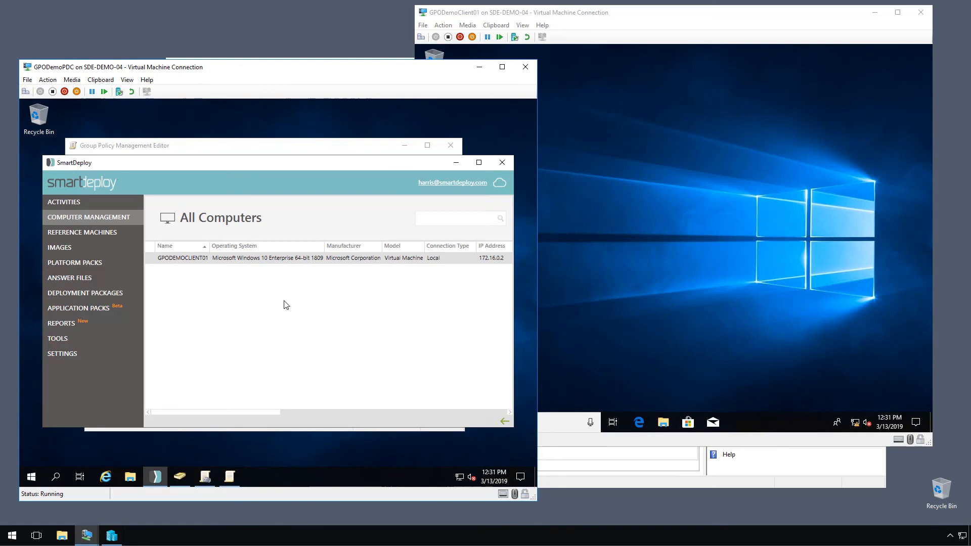
Show the GPODEMOCLIENT01 context menu in All Computers, including Update Drivers
{"action": "right_click", "coordinate": [182, 257]}
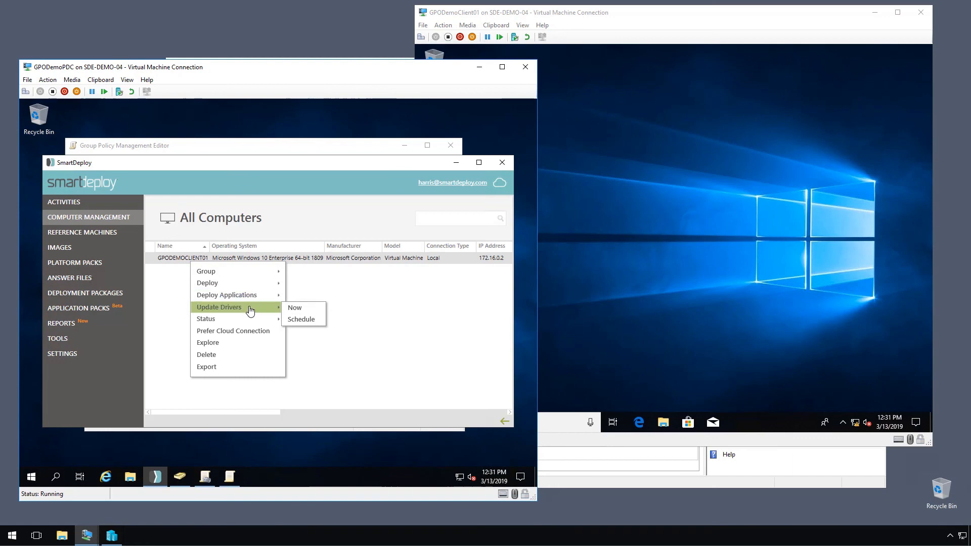
{"action": "mouse_move", "coordinate": [229, 384]}
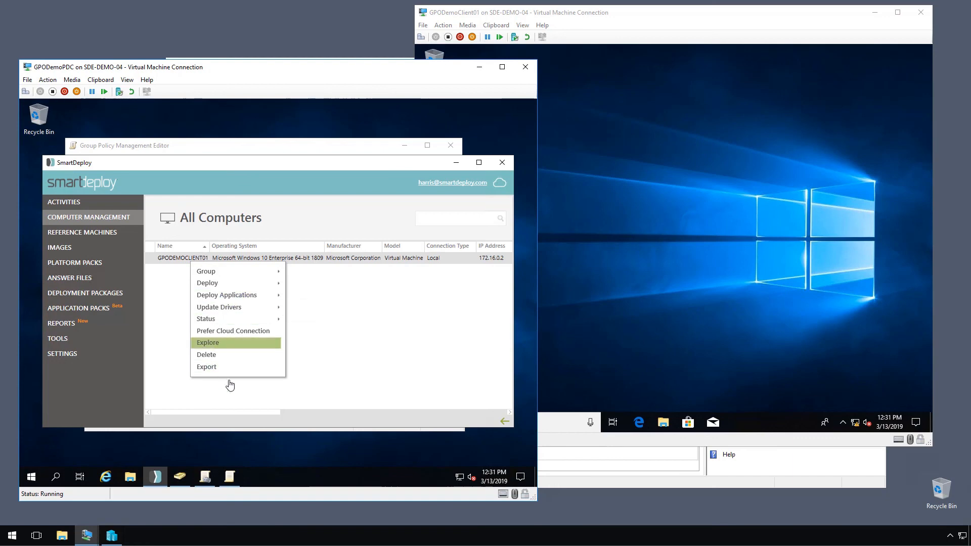